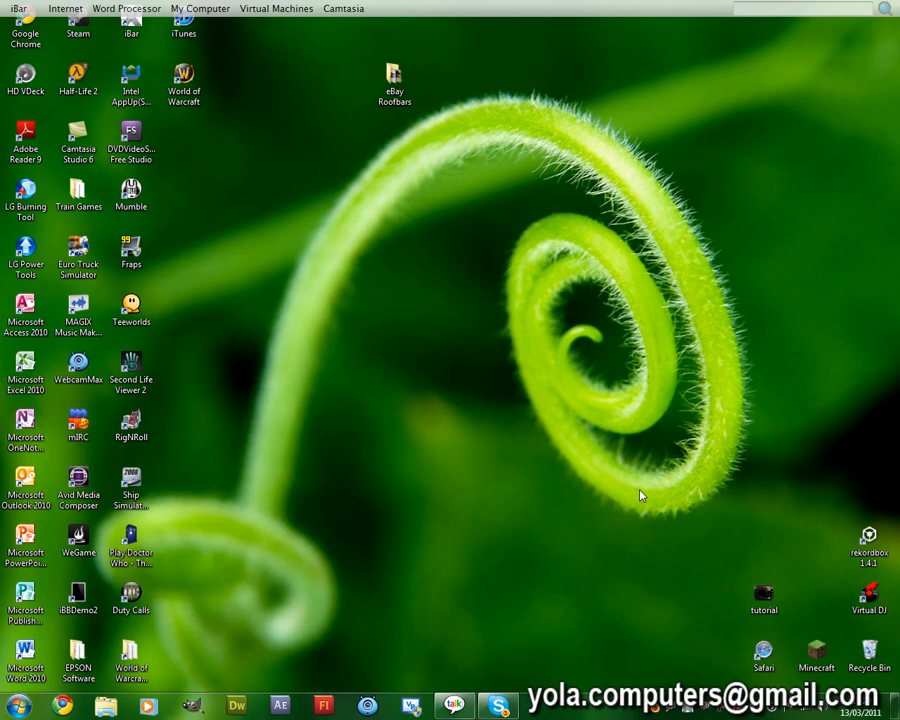
pyautogui.moveTo(676, 374)
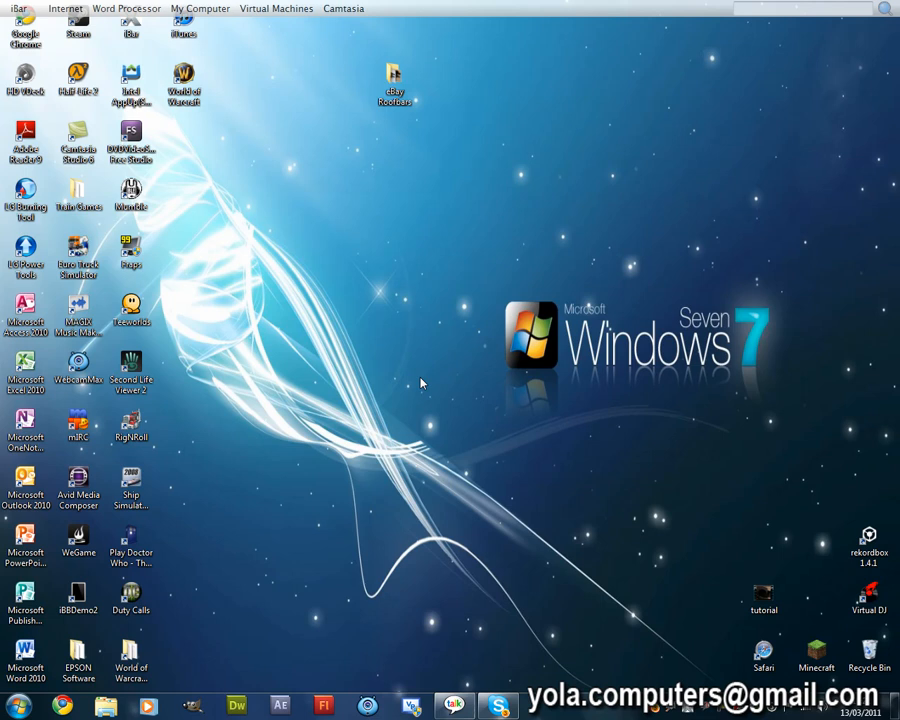
# Bring up the Start menu and go to Control Panel.
pyautogui.click(22, 650)
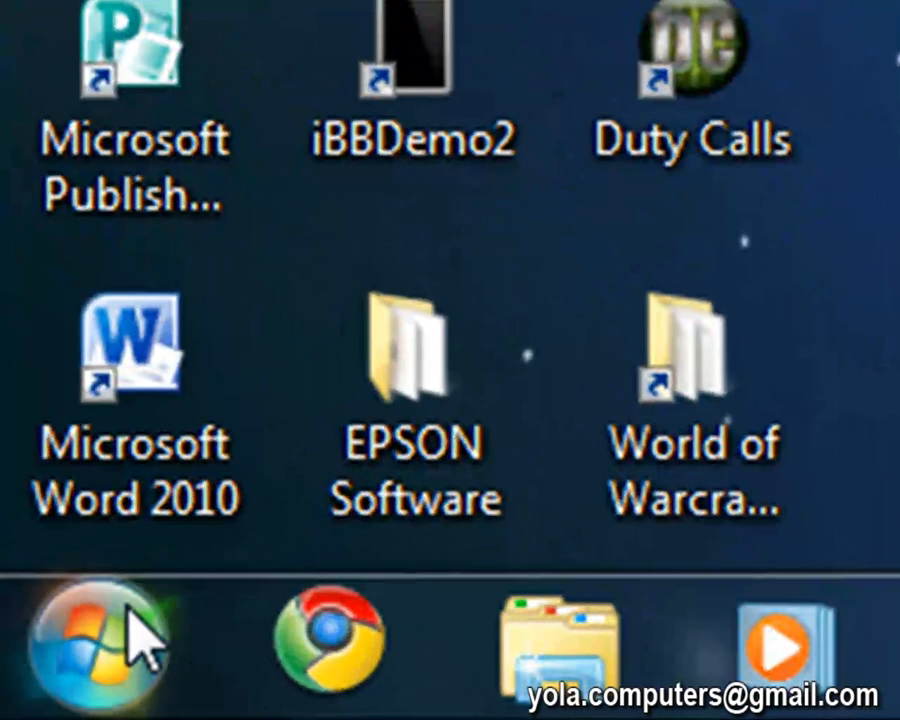
pyautogui.click(80, 644)
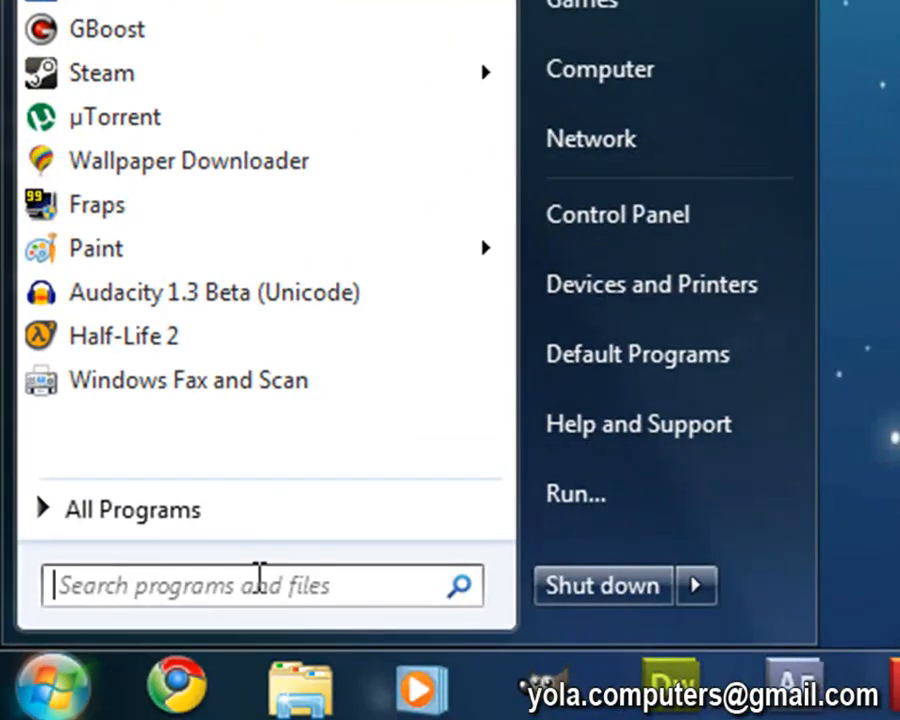
pyautogui.moveTo(700, 206)
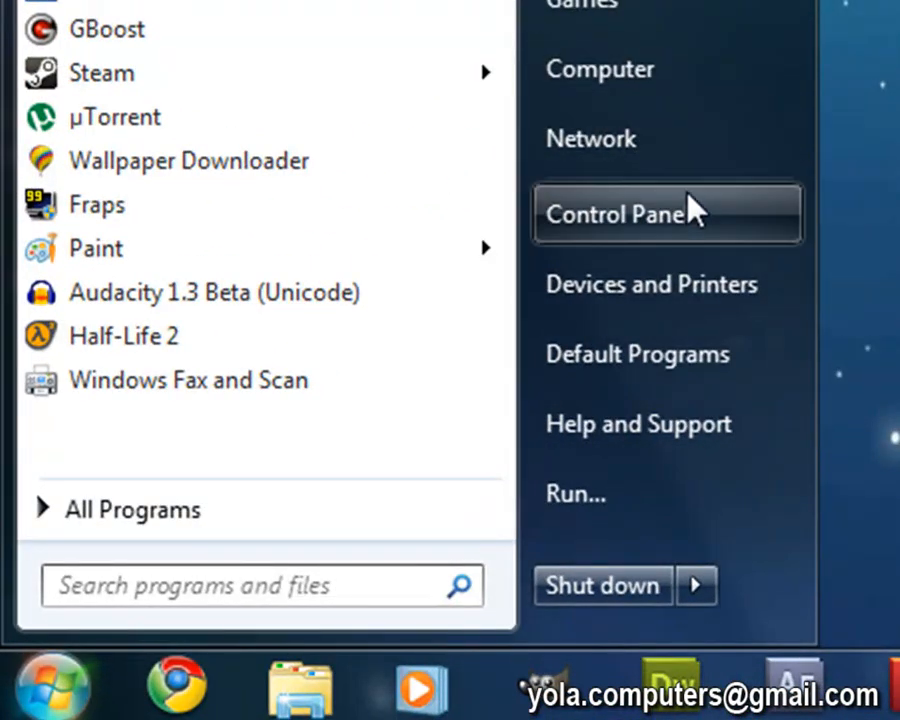
pyautogui.click(644, 214)
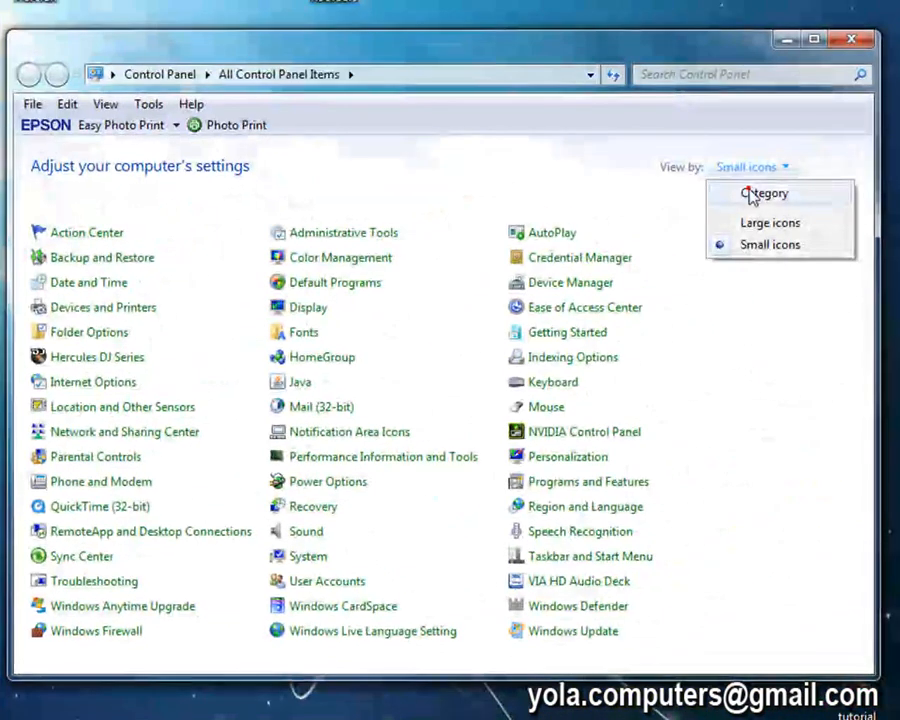
# Switch the Control Panel view to Small icons and head for the Sound item.
pyautogui.click(762, 192)
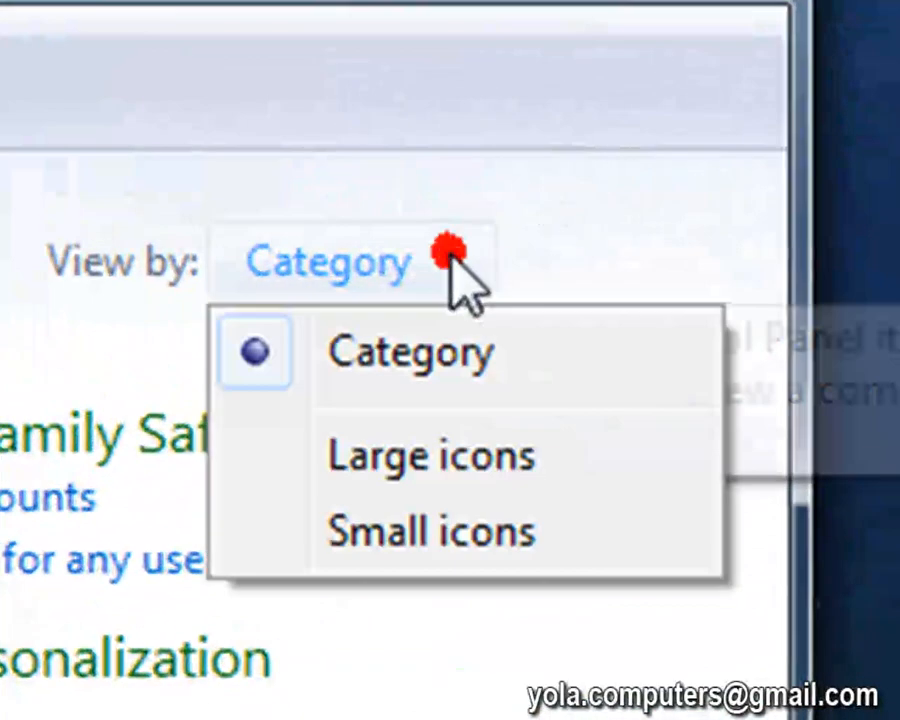
pyautogui.click(430, 532)
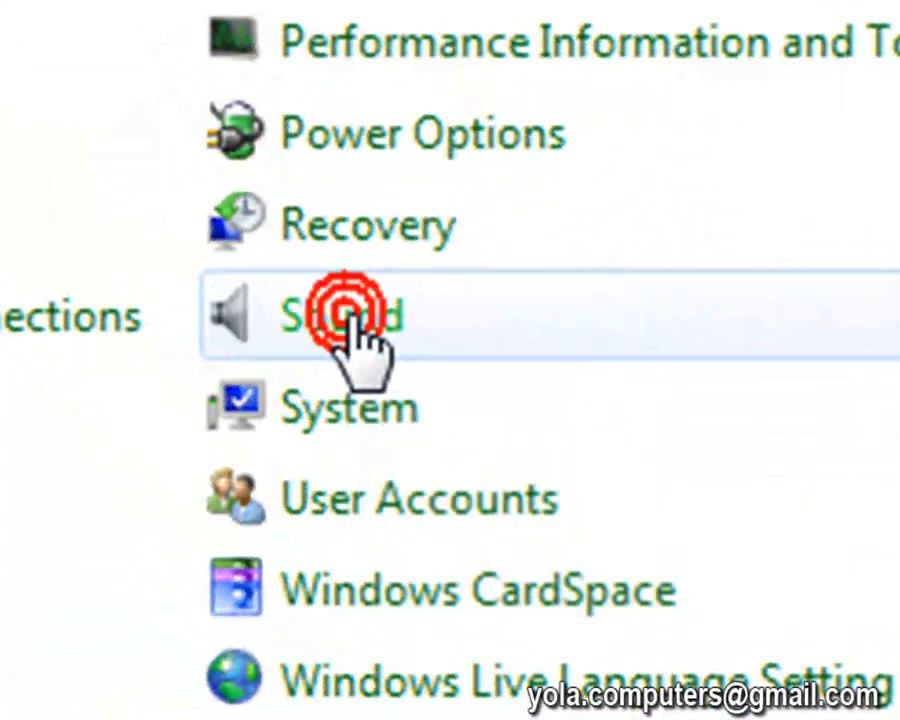
pyautogui.click(340, 316)
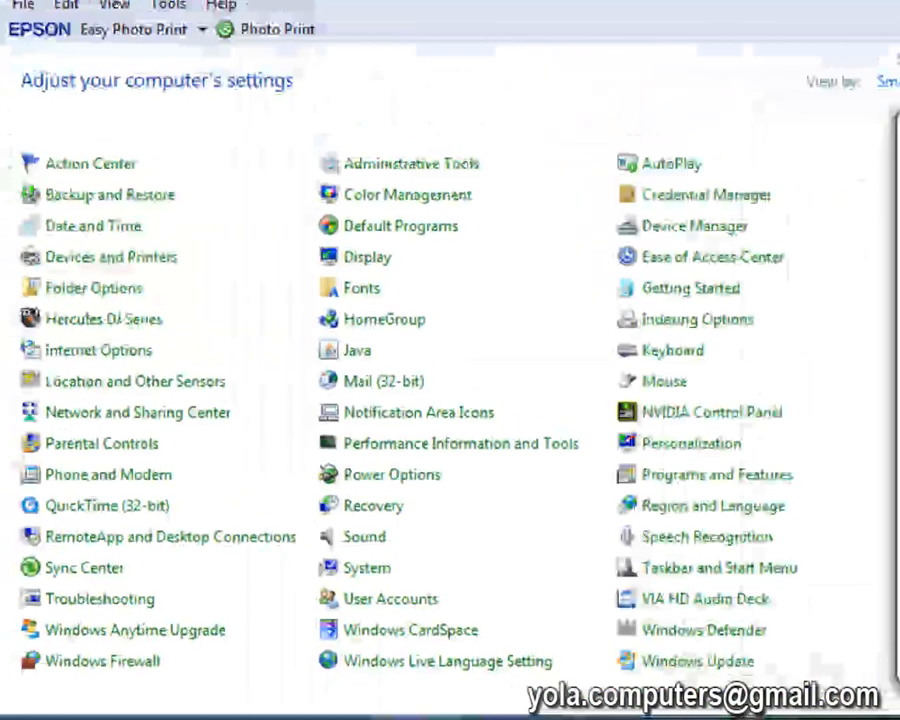
pyautogui.moveTo(108, 432)
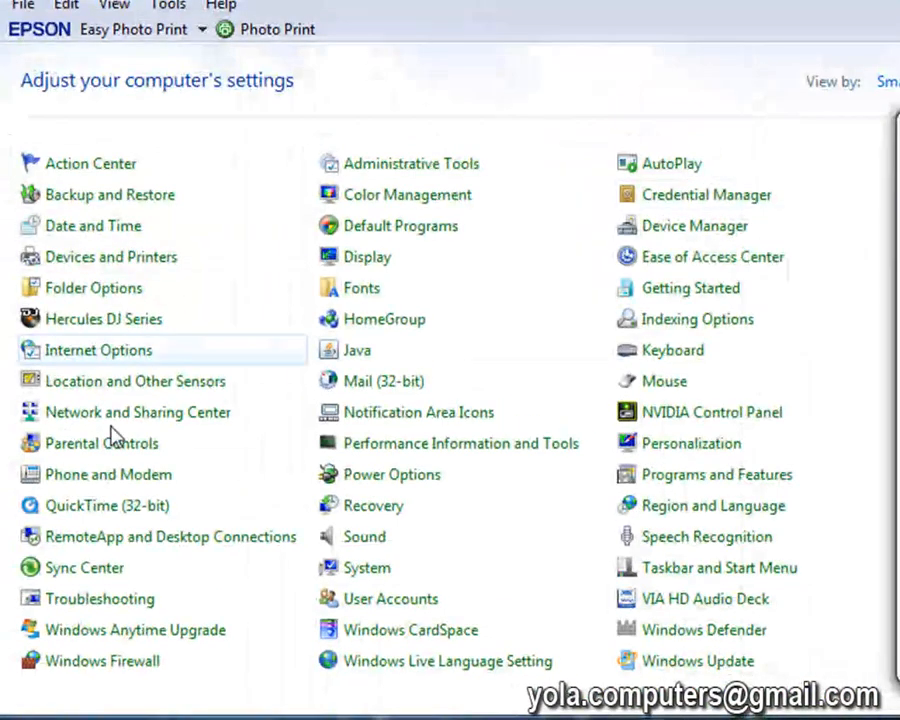
# In the Sound window, show the Recording devices and select Front Mic.
pyautogui.click(364, 536)
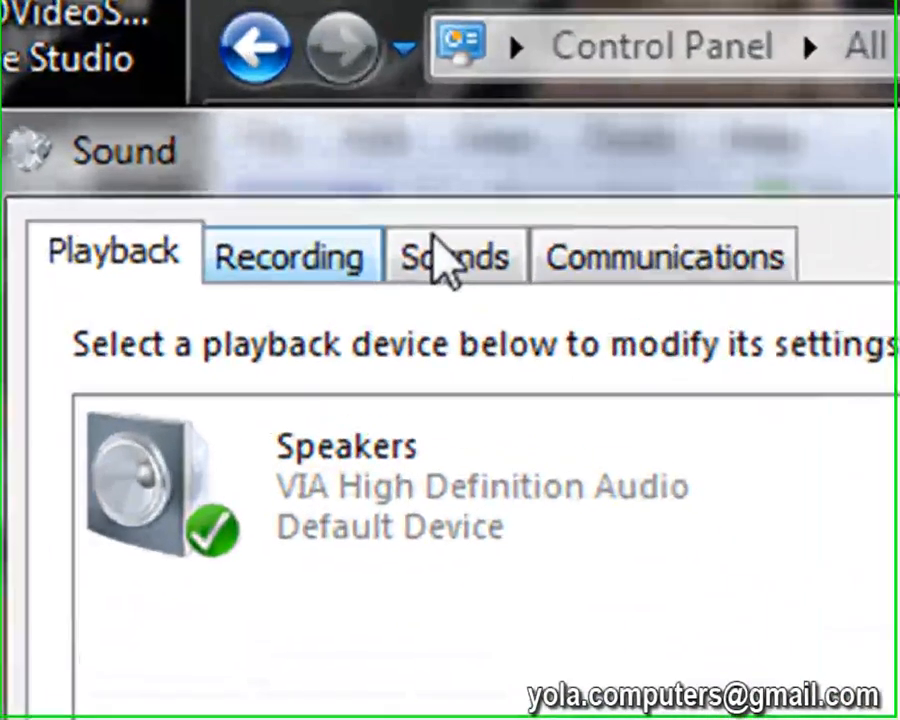
pyautogui.moveTo(204, 290)
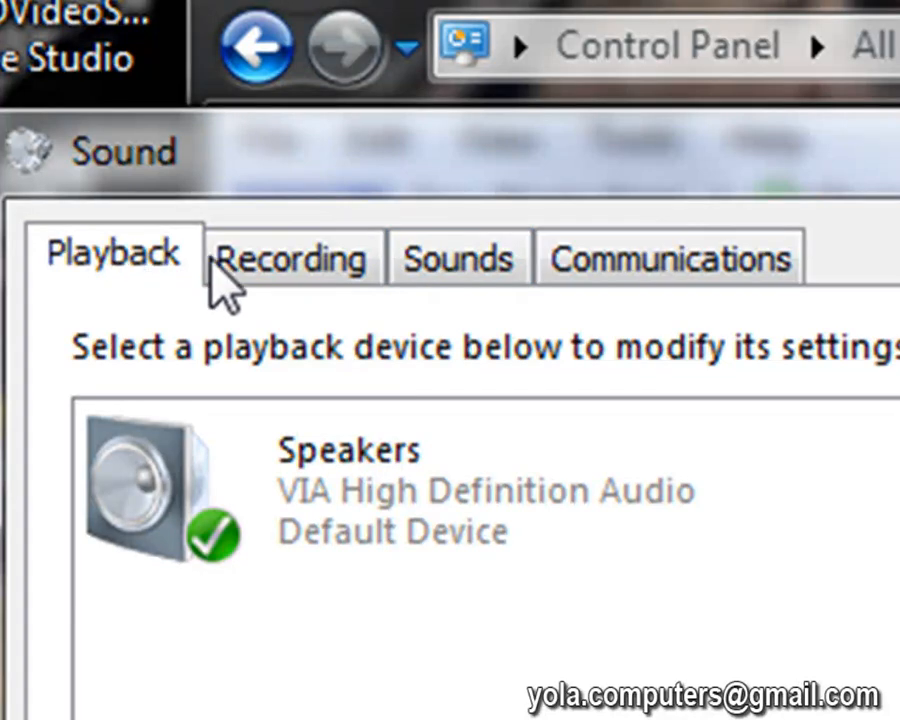
pyautogui.moveTo(548, 502)
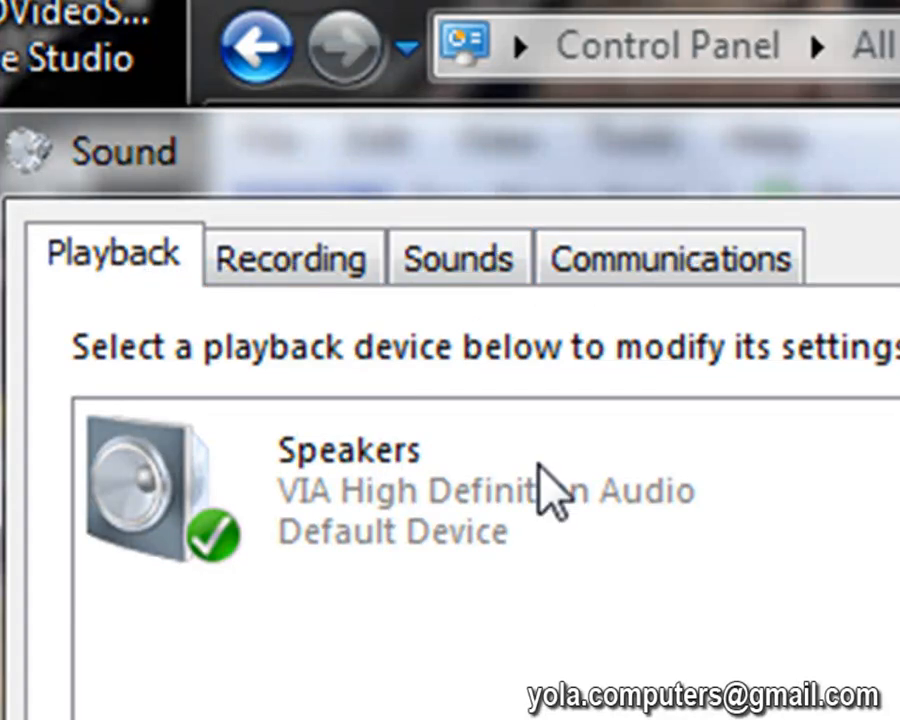
pyautogui.click(292, 256)
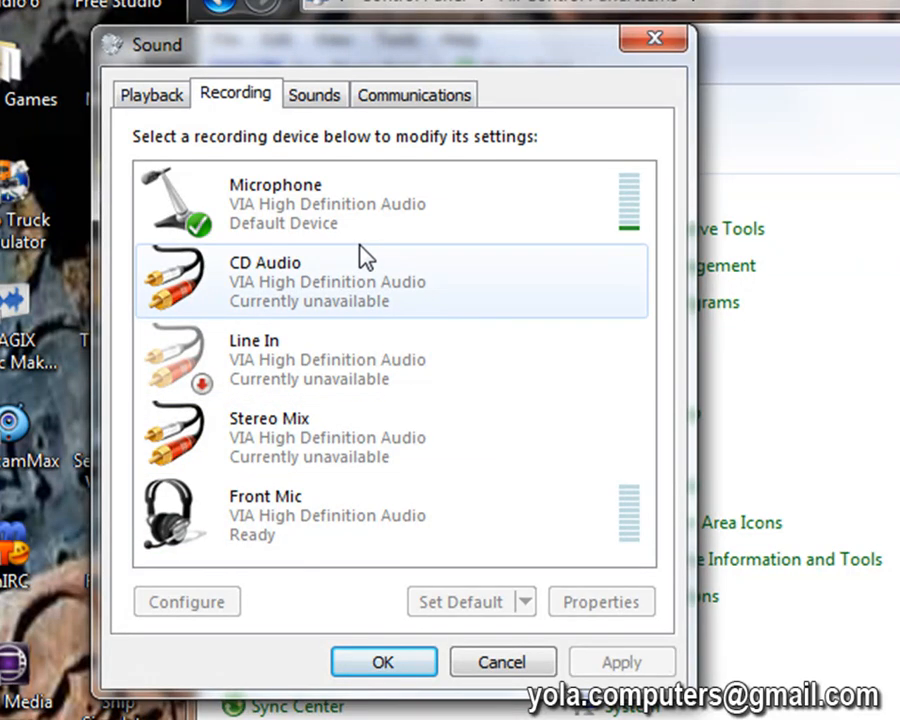
pyautogui.moveTo(296, 290)
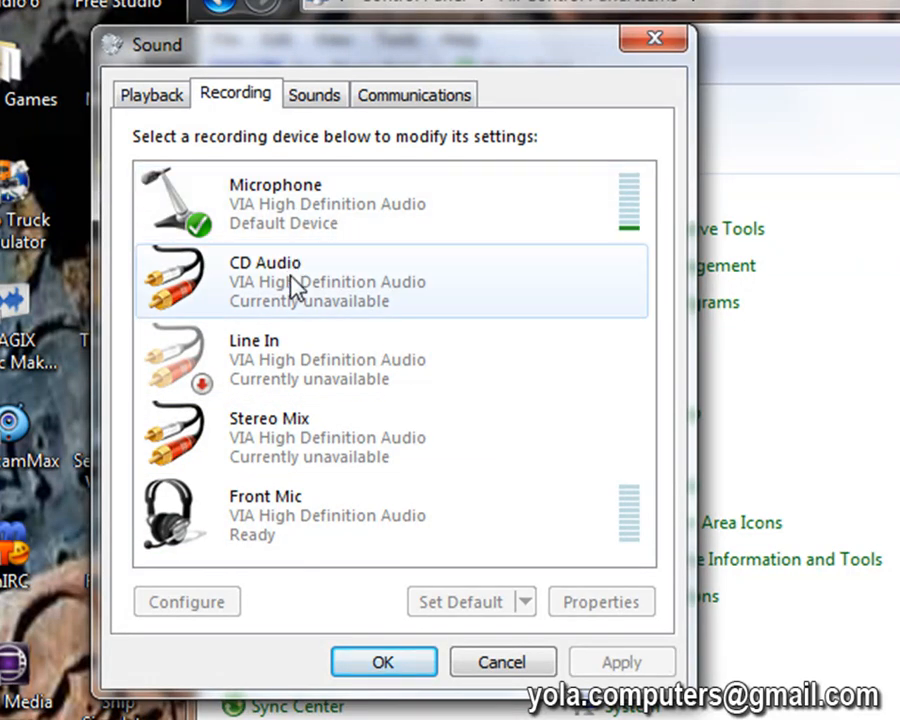
pyautogui.click(280, 516)
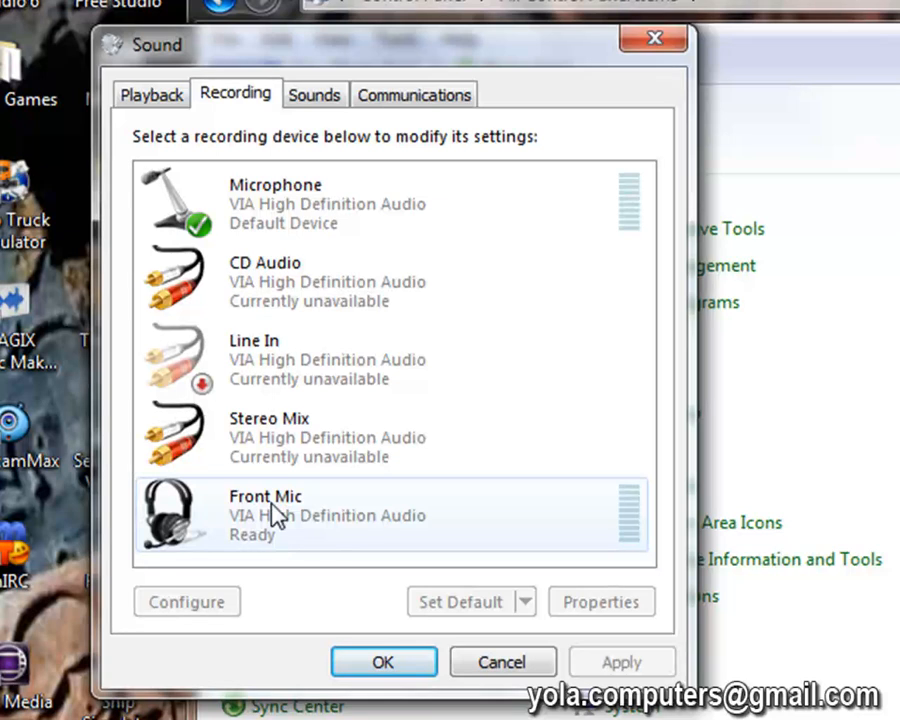
pyautogui.click(276, 516)
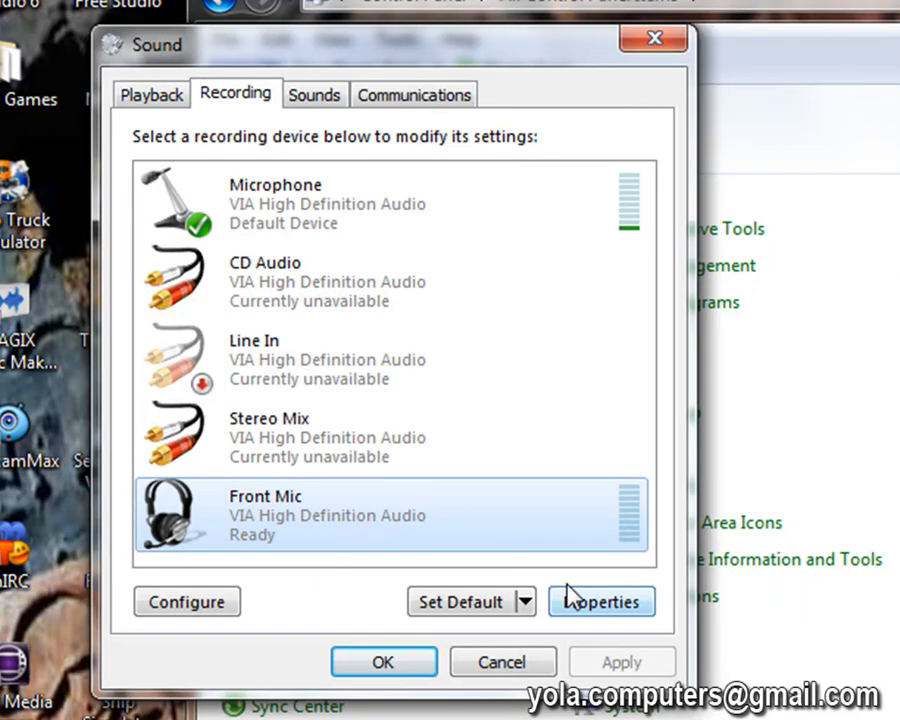
# In Front Mic Properties, Levels, raise the Front Mic level to 100.
pyautogui.click(600, 600)
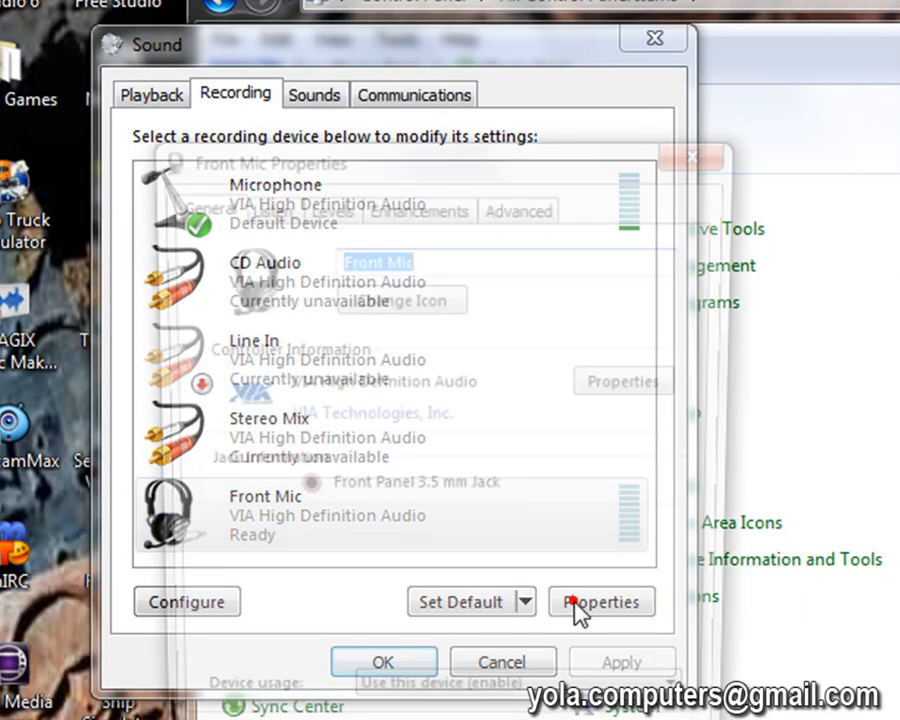
pyautogui.click(600, 602)
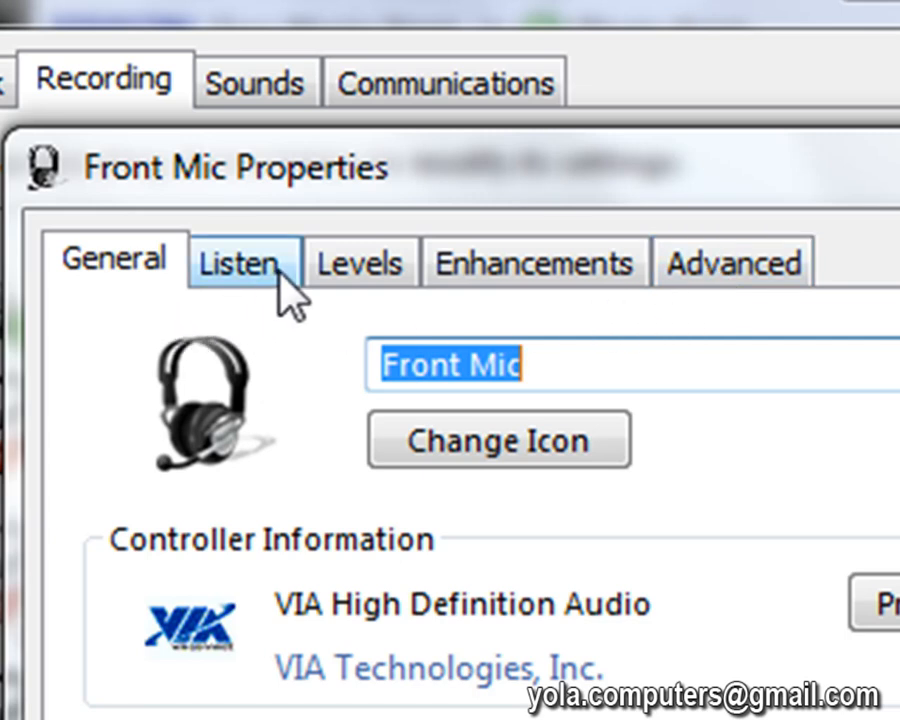
pyautogui.click(348, 228)
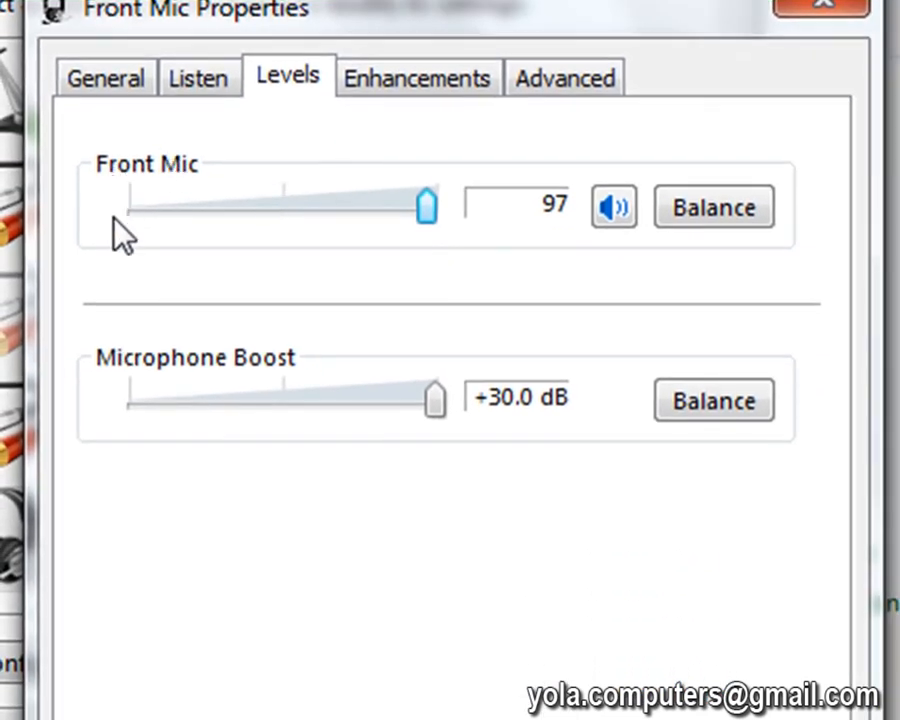
pyautogui.moveTo(190, 222)
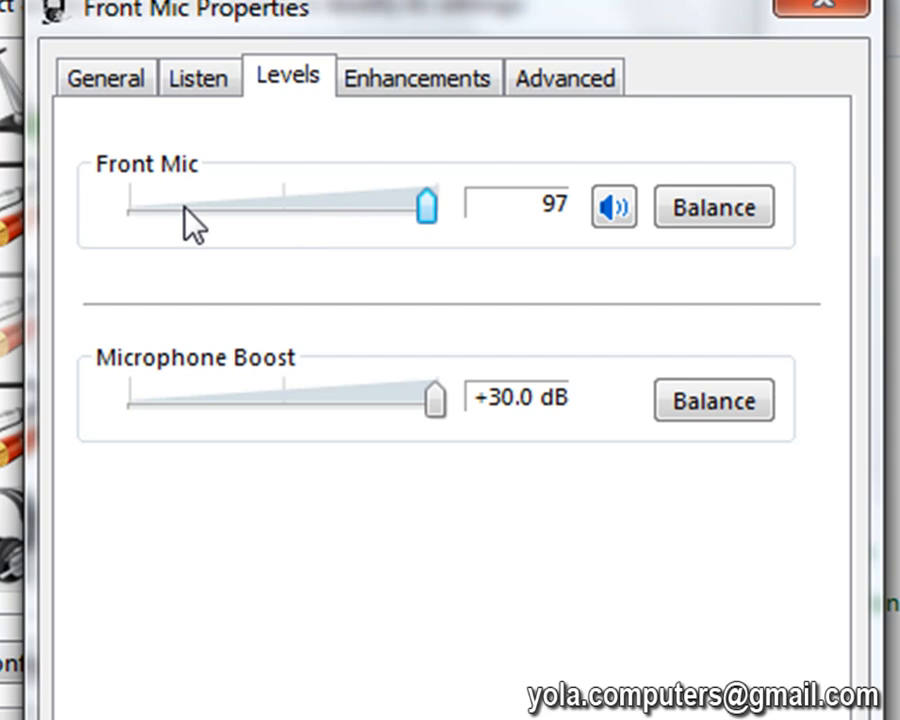
pyautogui.moveTo(244, 432)
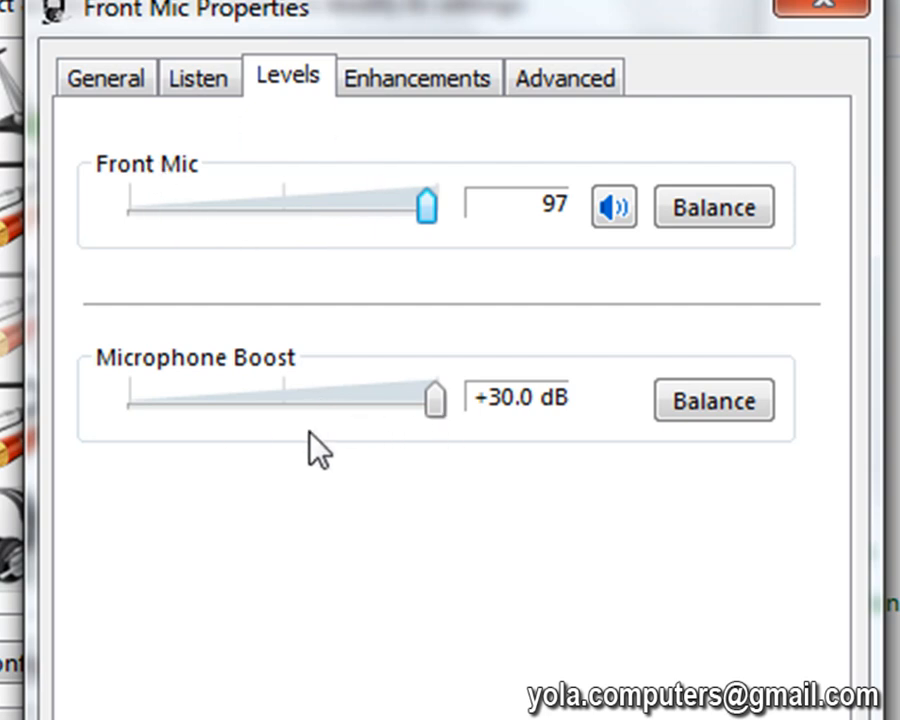
pyautogui.moveTo(424, 204); pyautogui.dragTo(410, 204)
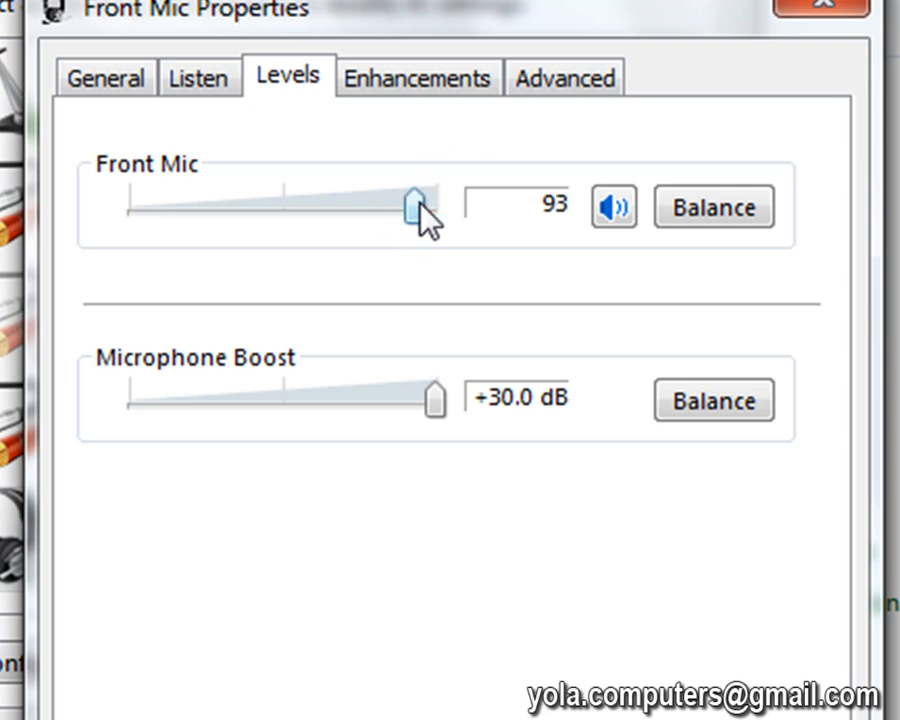
pyautogui.moveTo(410, 204); pyautogui.dragTo(292, 204)
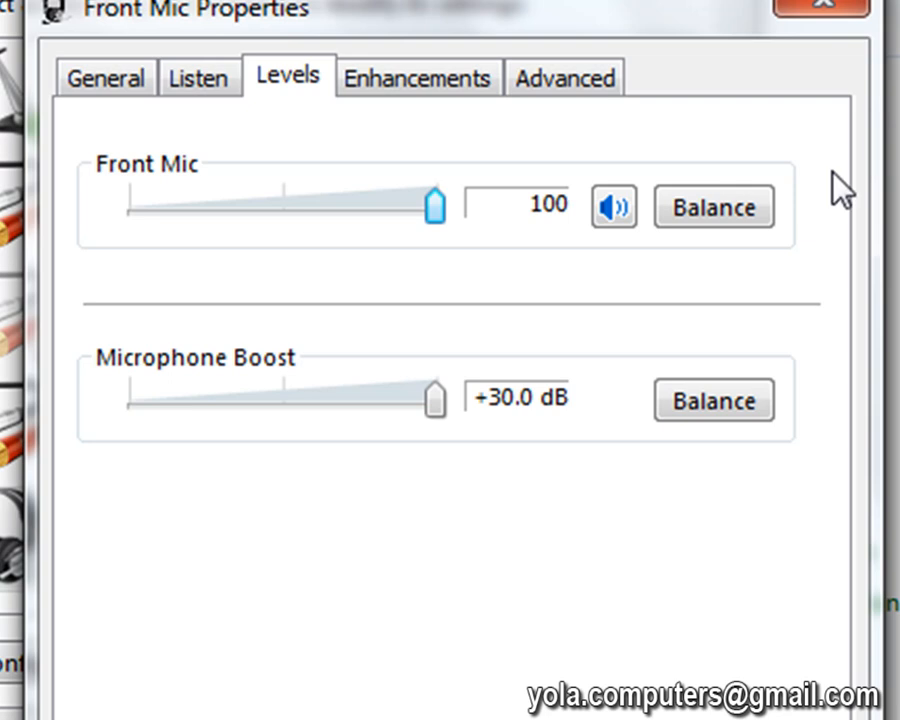
pyautogui.moveTo(428, 428)
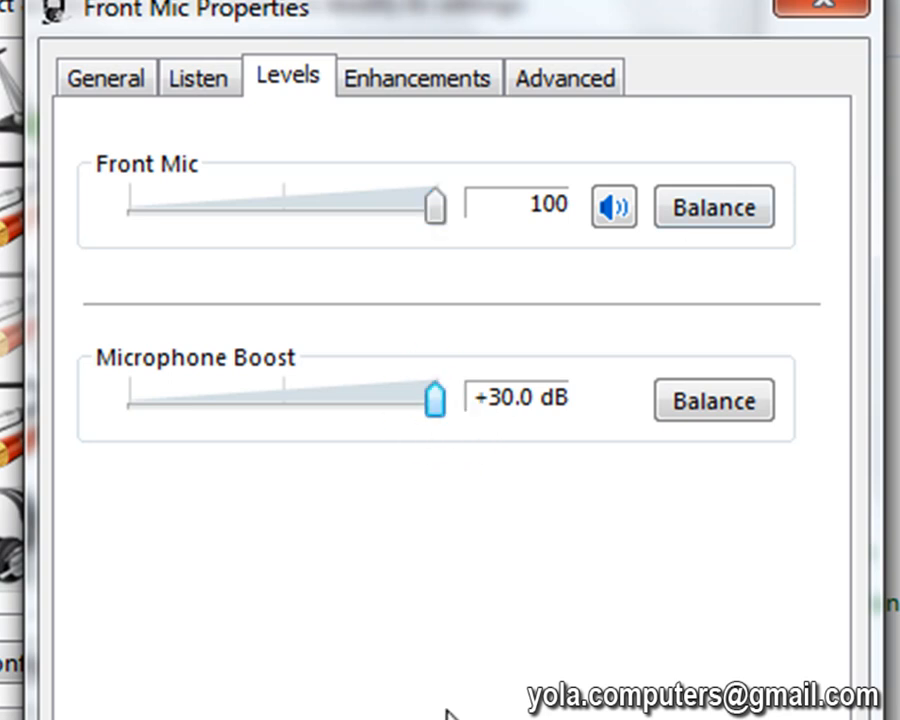
# Drag Microphone Boost down to 0.0 dB and back up to +30.0 dB.
pyautogui.moveTo(432, 394); pyautogui.dragTo(230, 394)
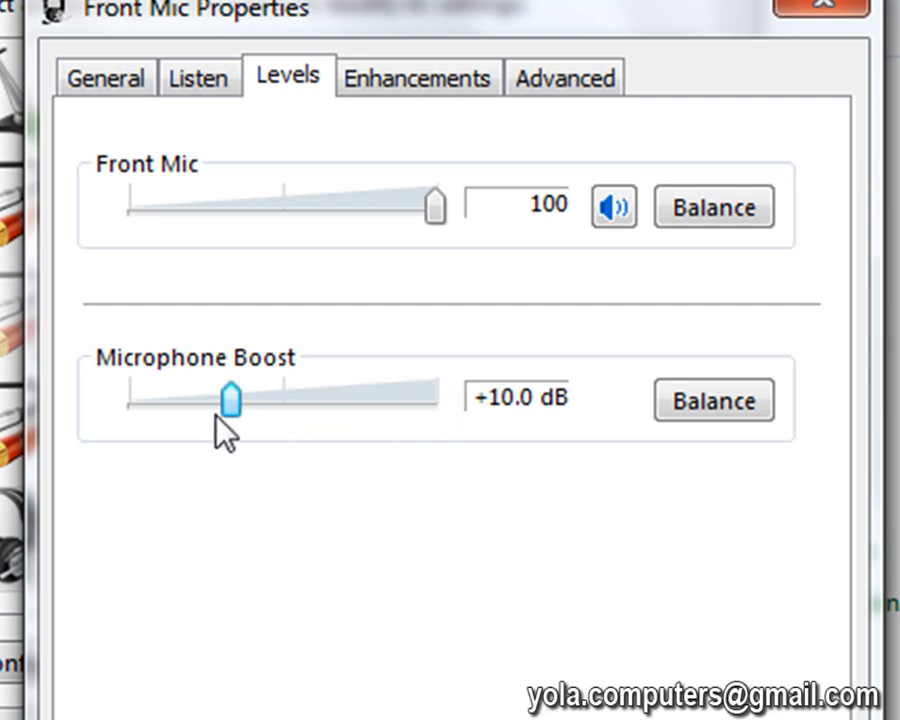
pyautogui.moveTo(230, 398); pyautogui.dragTo(128, 398)
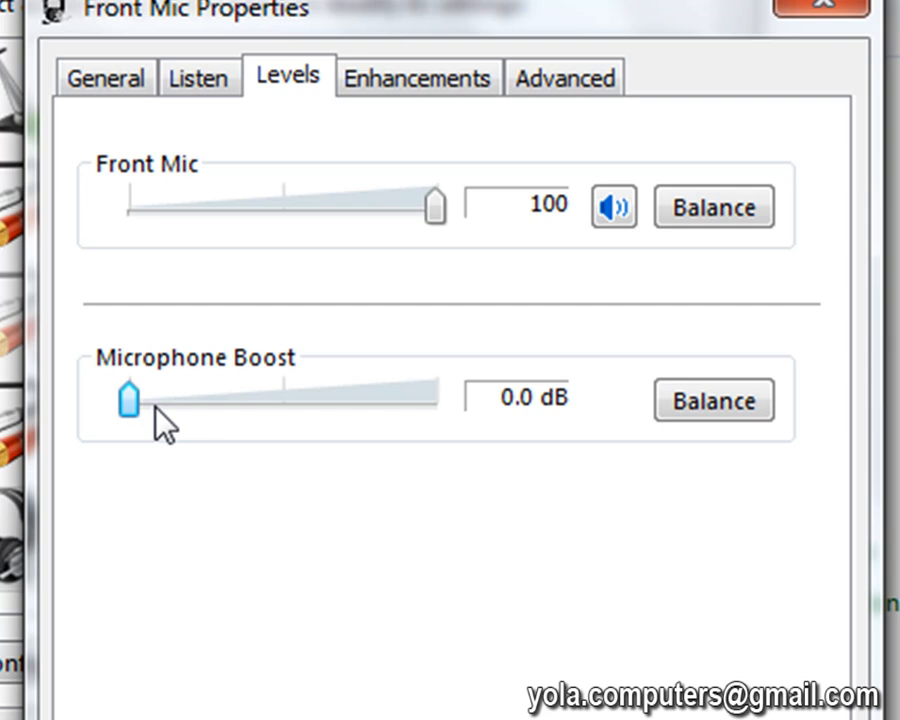
pyautogui.moveTo(128, 396); pyautogui.dragTo(424, 396)
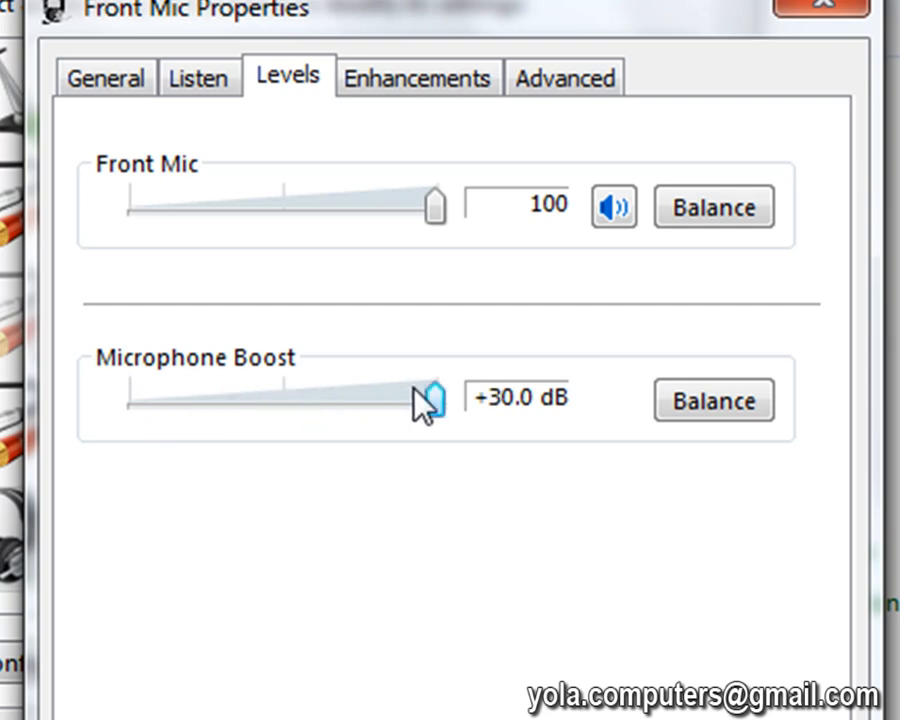
pyautogui.moveTo(416, 190)
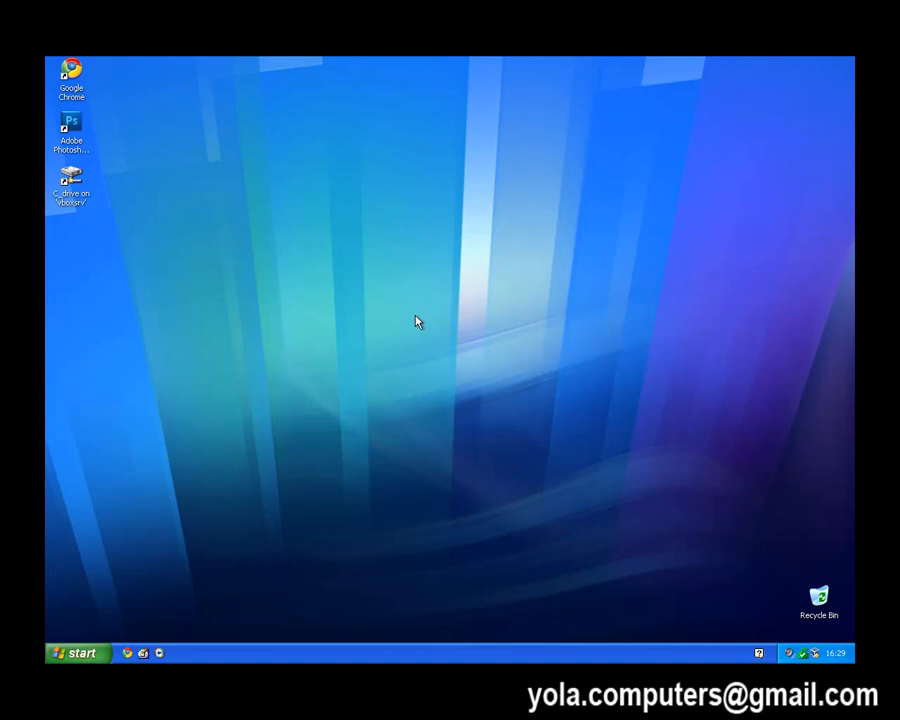
pyautogui.moveTo(164, 576)
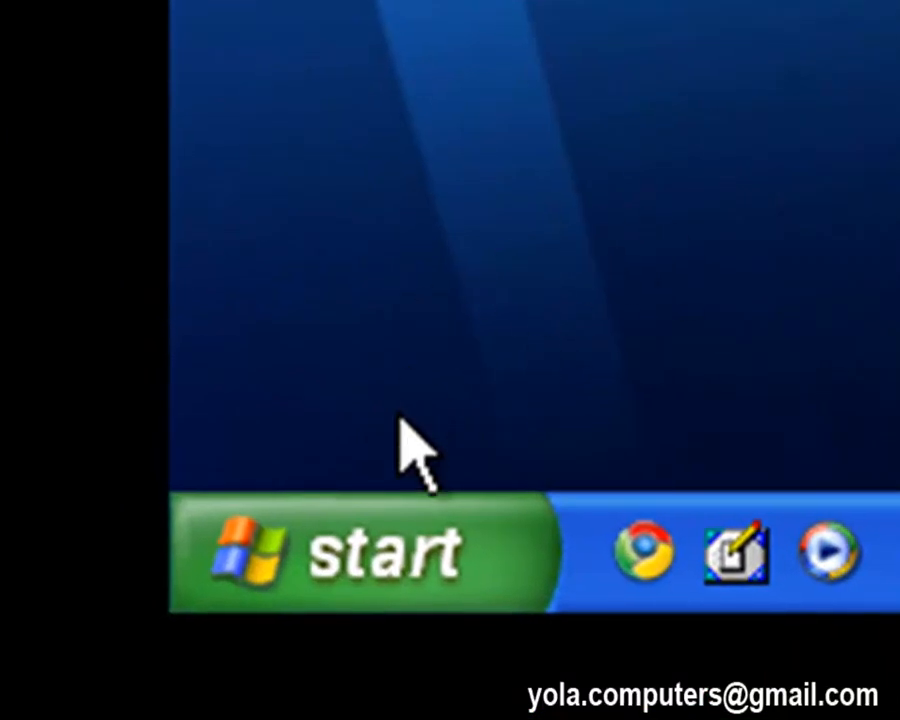
pyautogui.moveTo(410, 450)
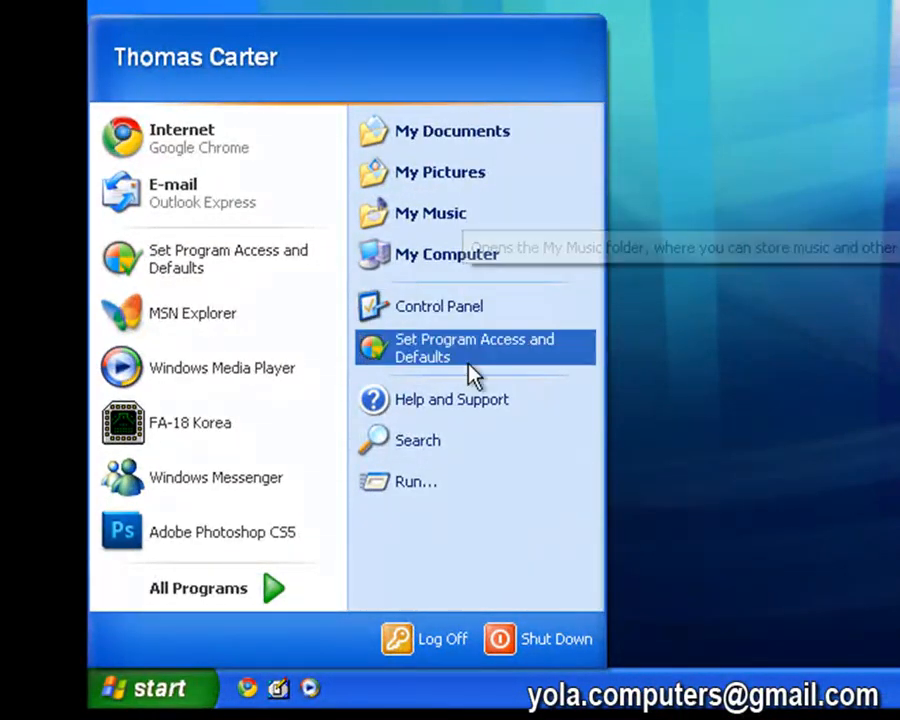
# In XP Control Panel, go into Sounds, Speech, and Audio Devices and then Sounds and Audio Devices.
pyautogui.click(438, 306)
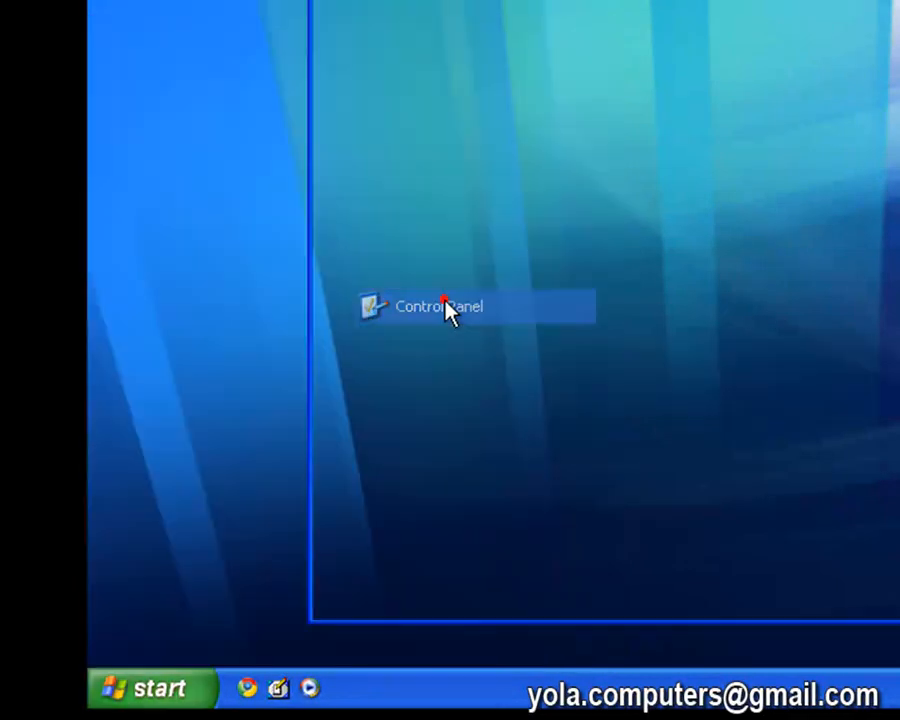
pyautogui.doubleClick(440, 306)
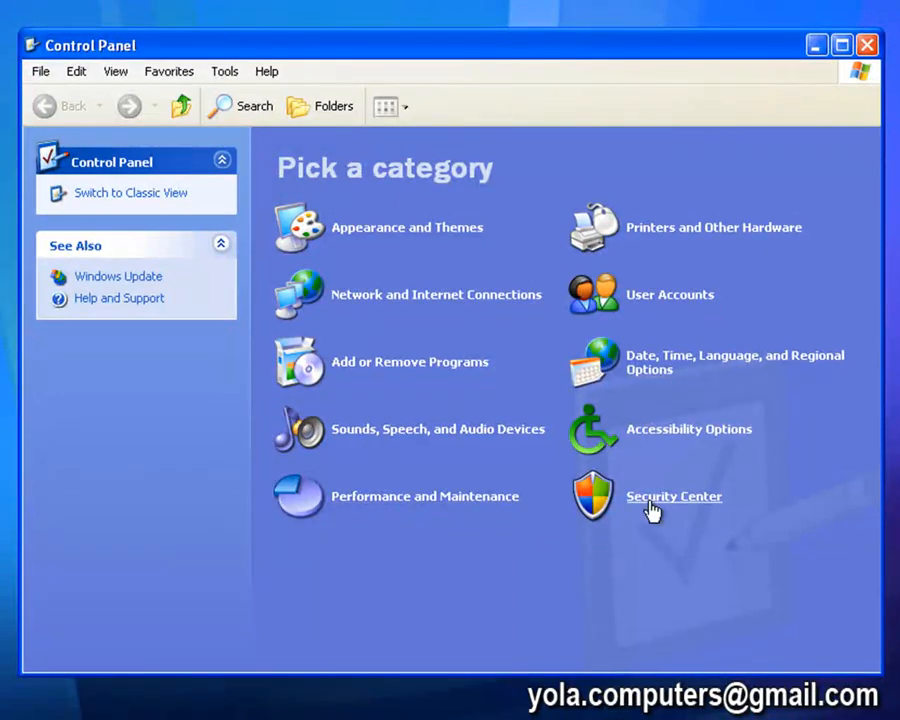
pyautogui.moveTo(512, 168)
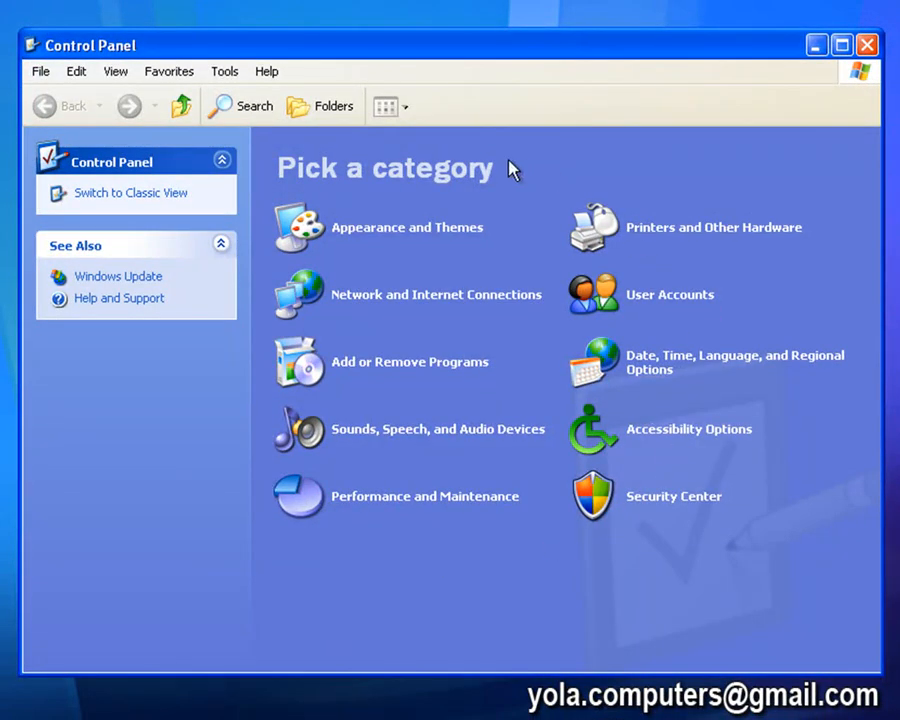
pyautogui.moveTo(232, 280)
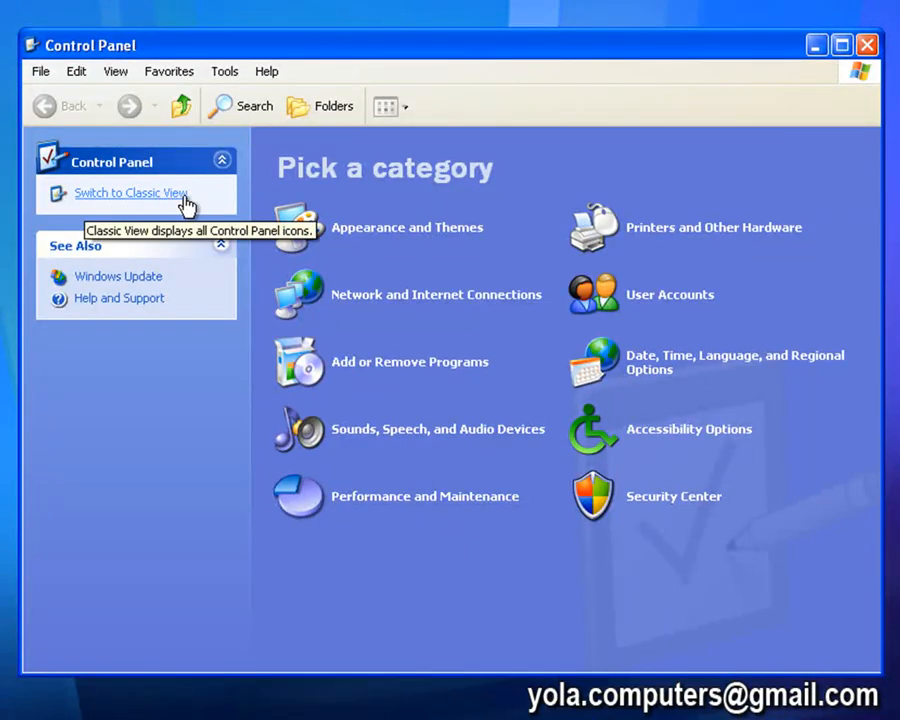
pyautogui.moveTo(144, 206)
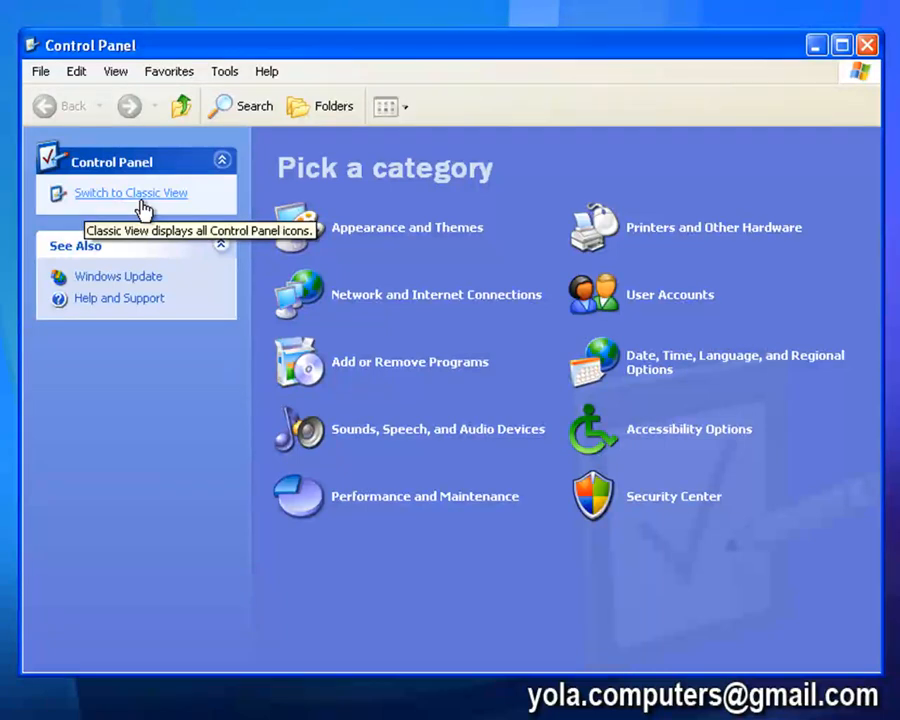
pyautogui.moveTo(440, 626)
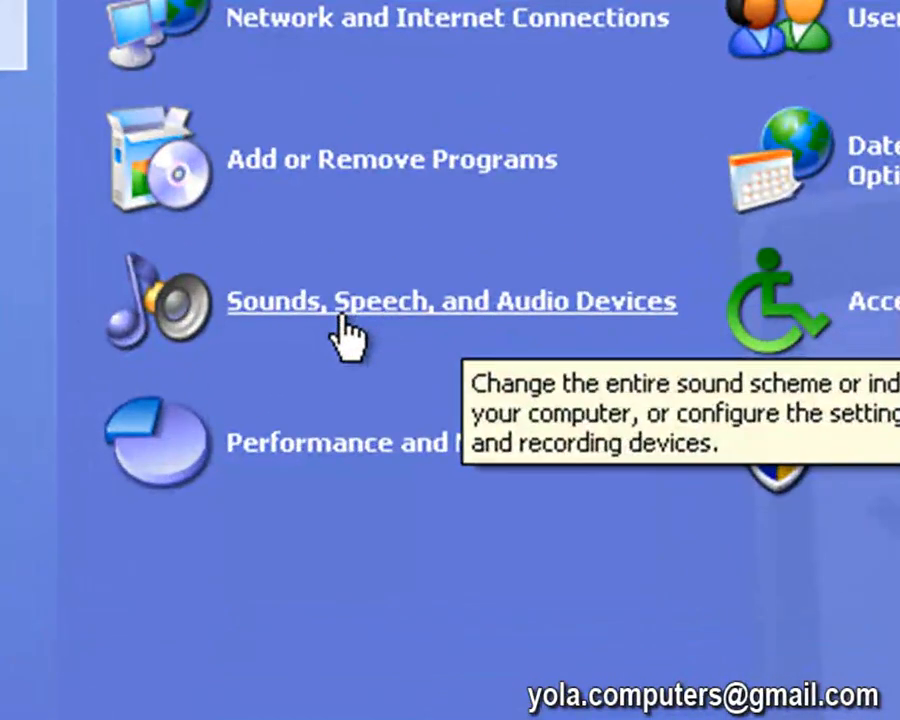
pyautogui.click(450, 300)
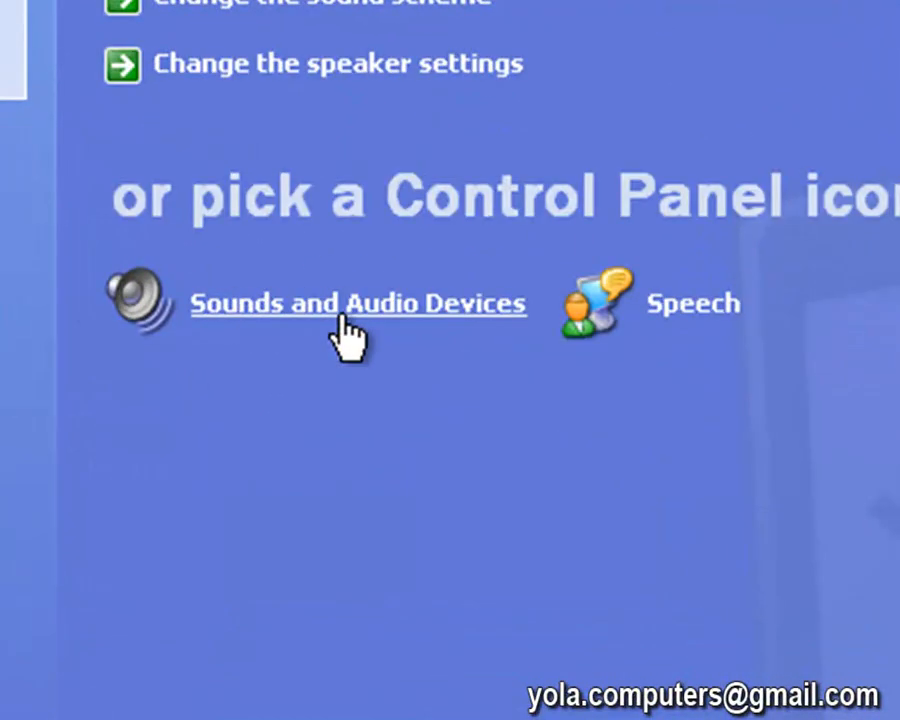
pyautogui.moveTo(292, 320)
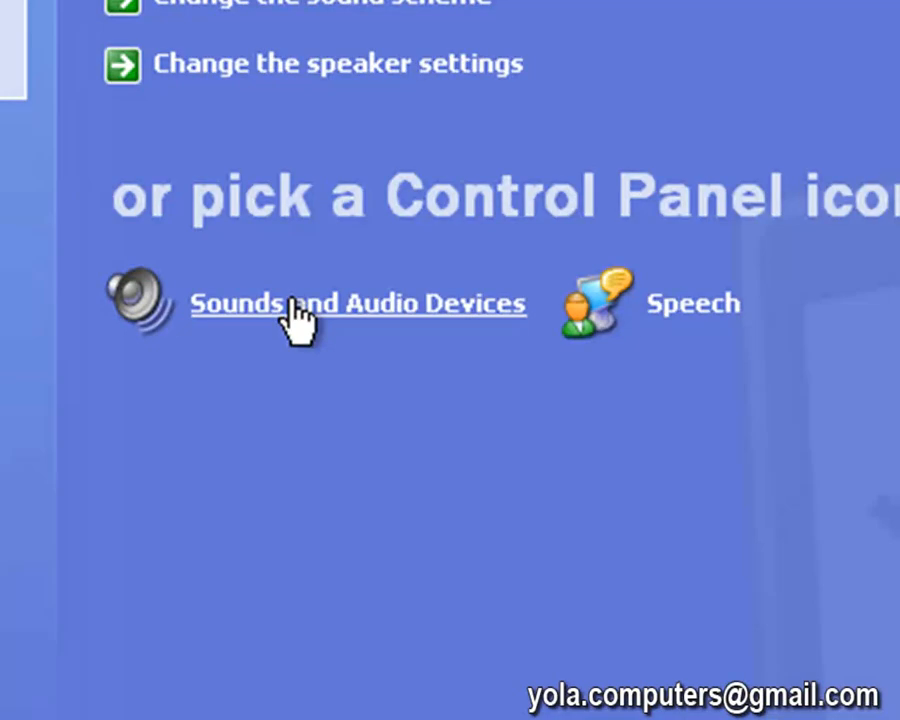
pyautogui.click(300, 320)
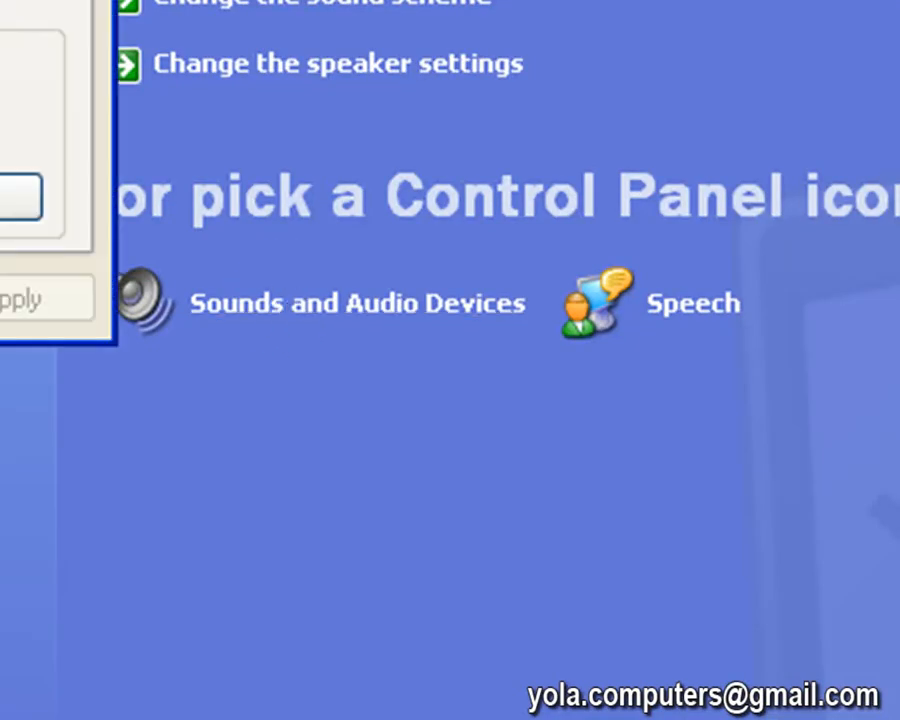
# On the Voice tab of Sounds and Audio Devices Properties, bring up the voice recording Volume mixer.
pyautogui.doubleClick(358, 302)
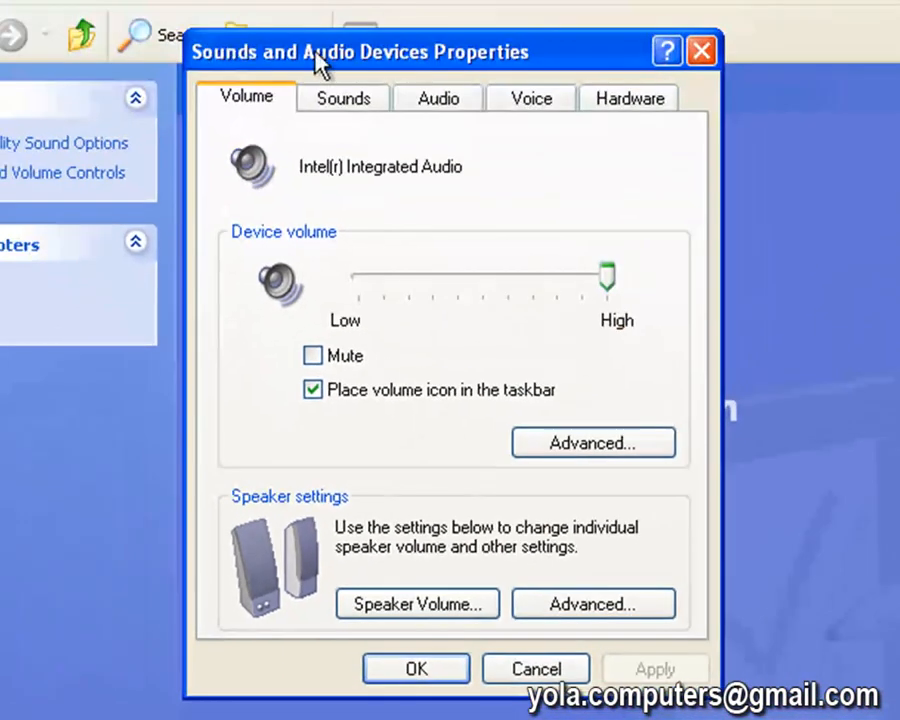
pyautogui.moveTo(372, 76)
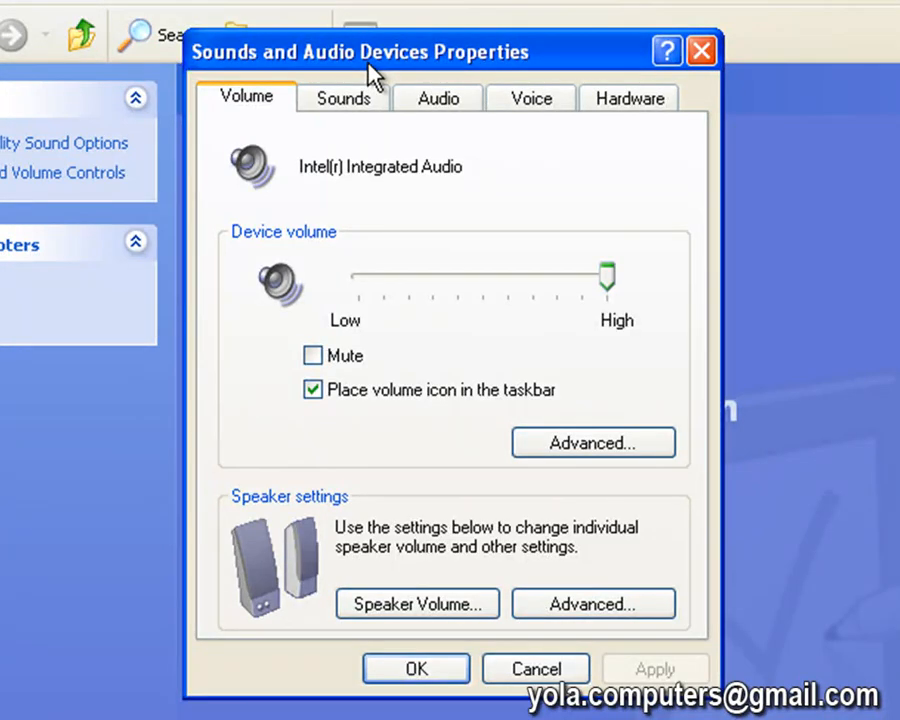
pyautogui.moveTo(244, 104)
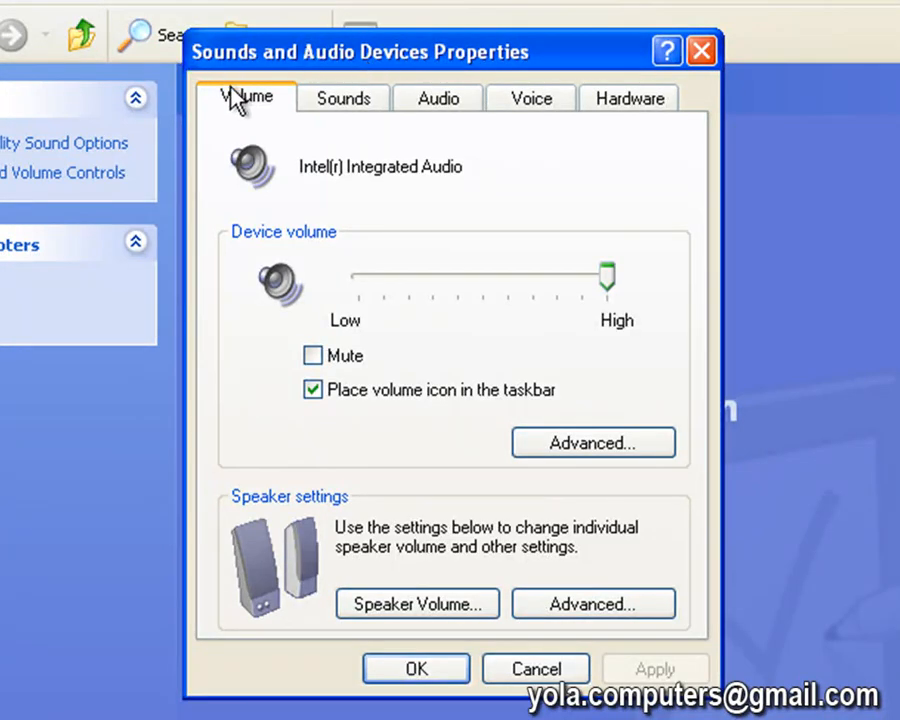
pyautogui.click(528, 98)
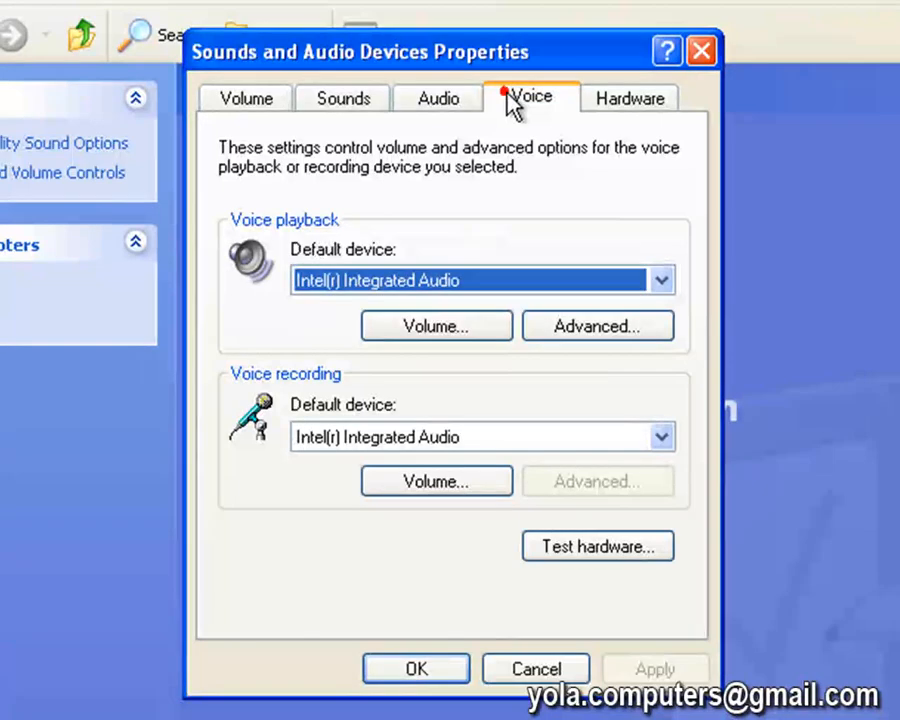
pyautogui.moveTo(258, 290)
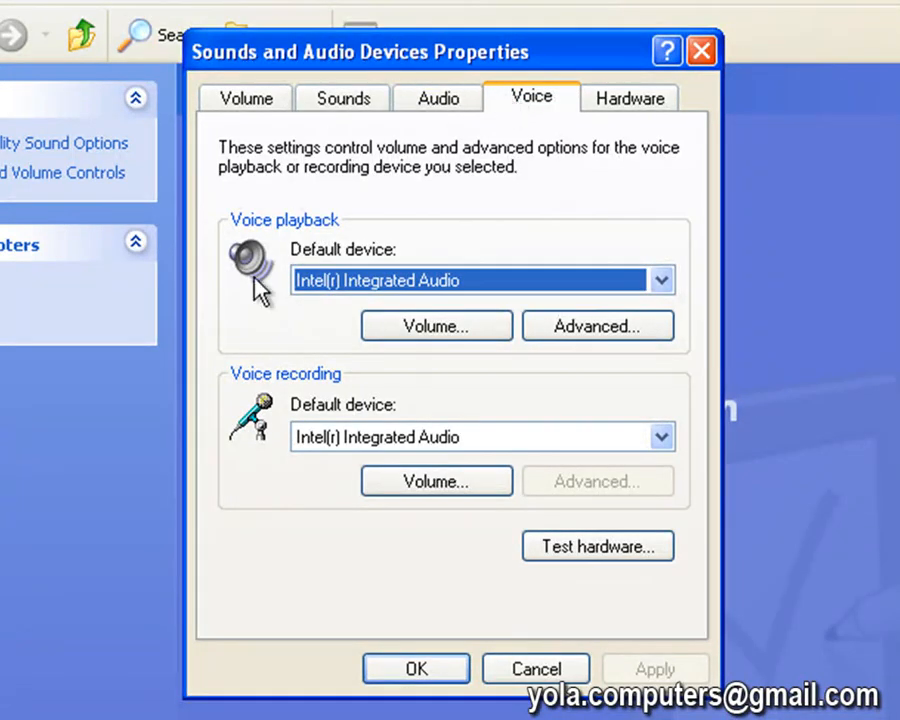
pyautogui.moveTo(312, 368)
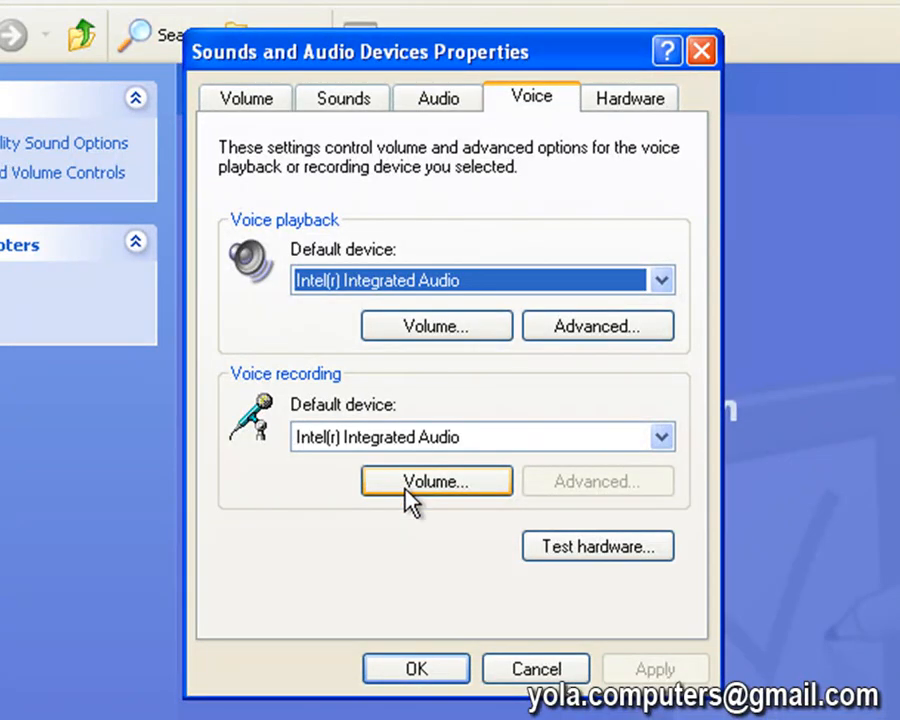
pyautogui.click(436, 480)
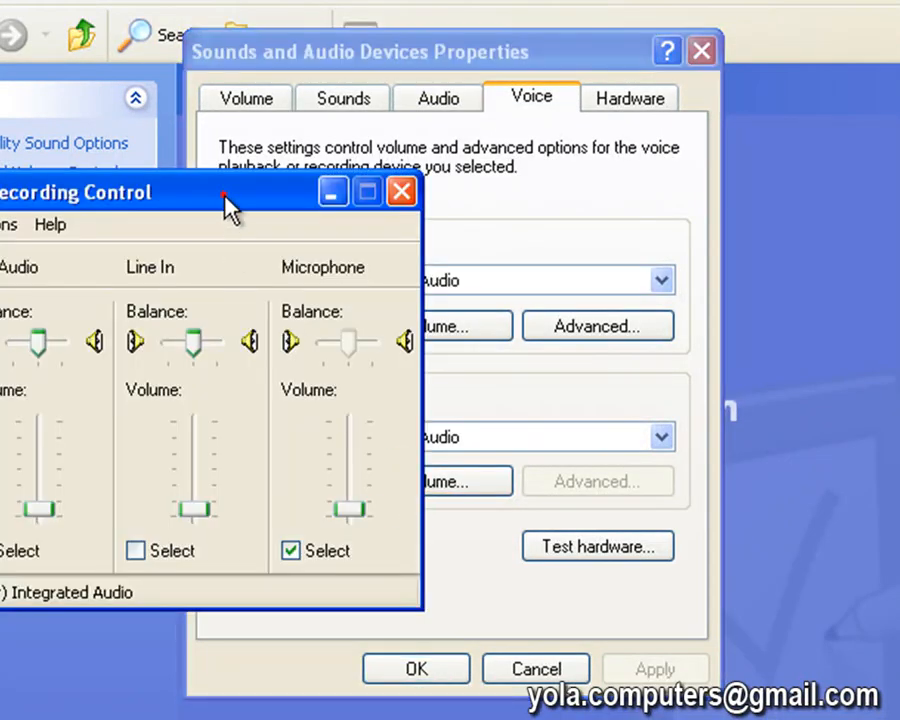
# Centre Recording Control and raise the Microphone, CD Audio and Line In sliders to about halfway.
pyautogui.moveTo(224, 192); pyautogui.dragTo(490, 240)
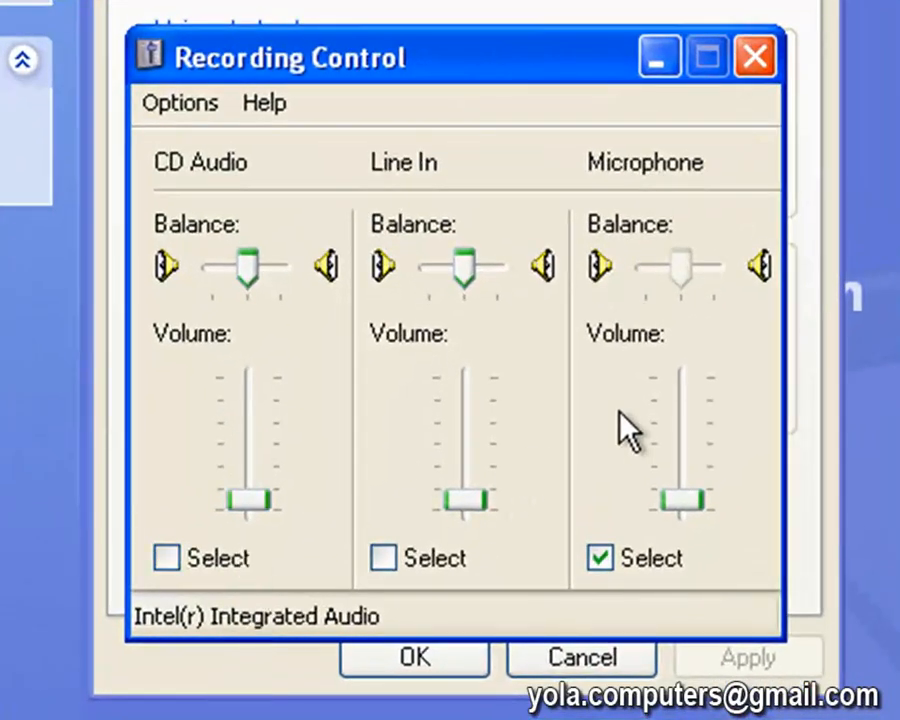
pyautogui.moveTo(676, 500); pyautogui.dragTo(676, 380)
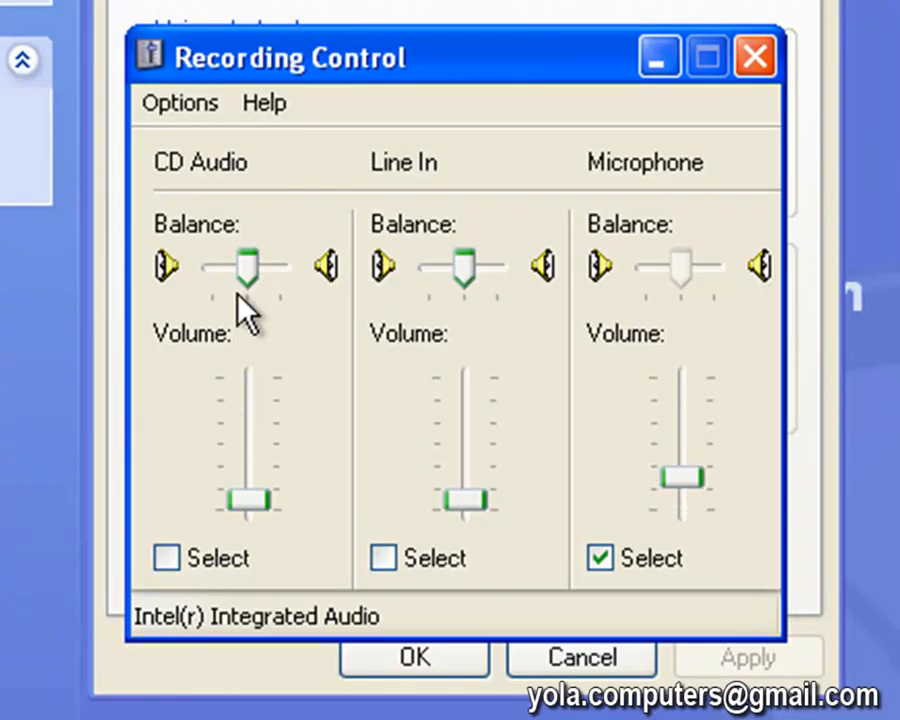
pyautogui.moveTo(248, 500); pyautogui.dragTo(248, 490)
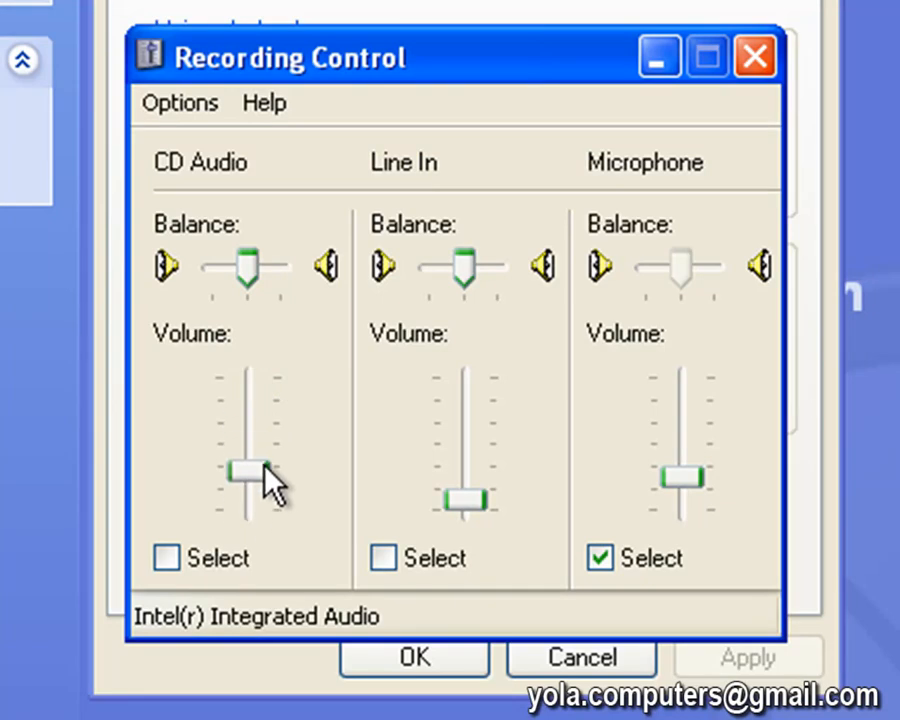
pyautogui.moveTo(248, 472); pyautogui.dragTo(248, 456)
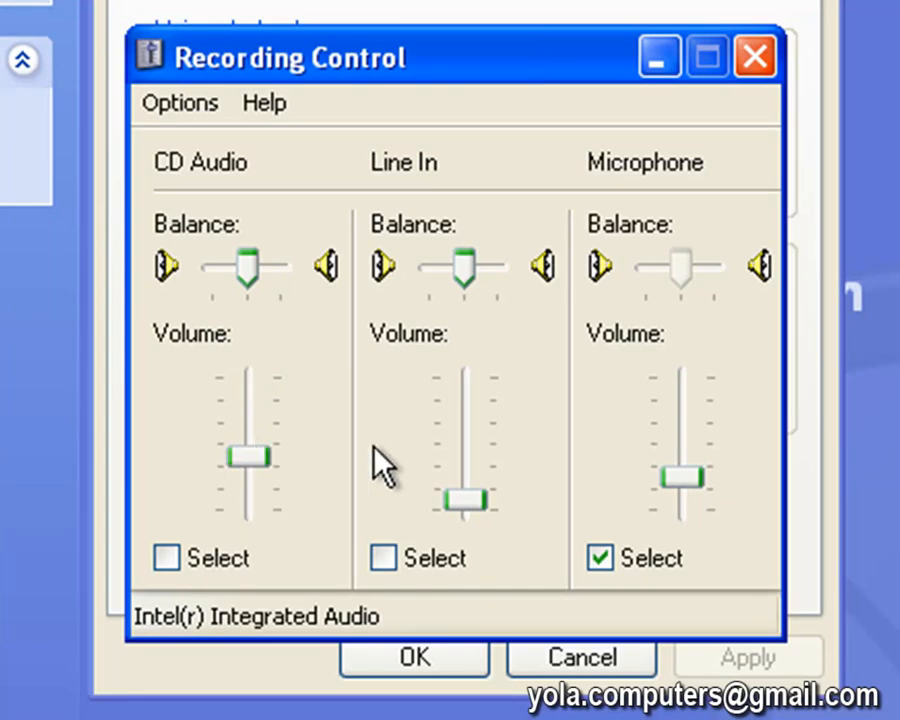
pyautogui.moveTo(466, 496); pyautogui.dragTo(462, 404)
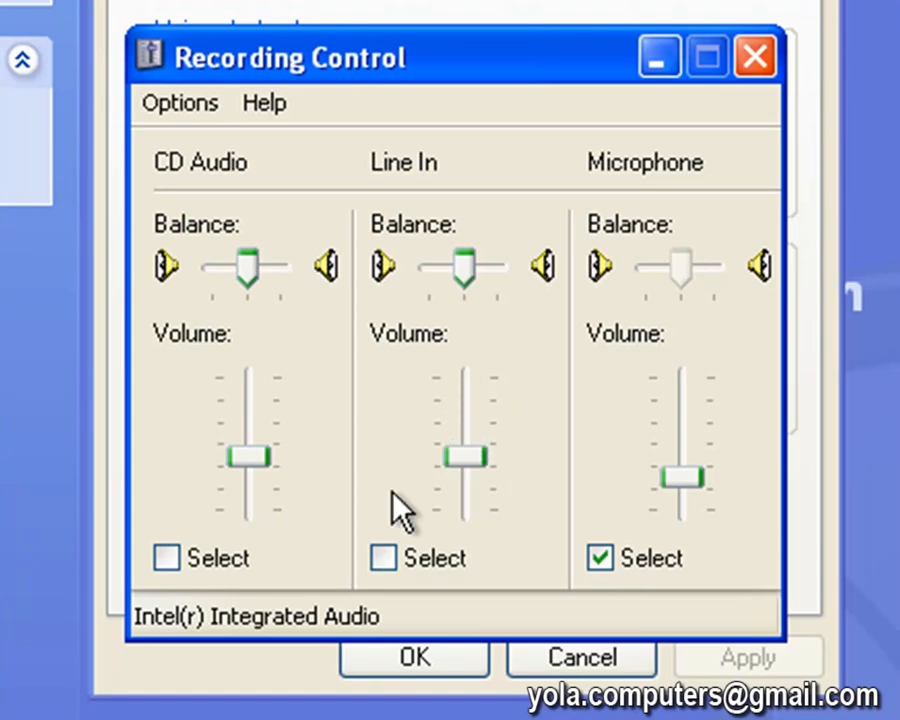
pyautogui.click(384, 558)
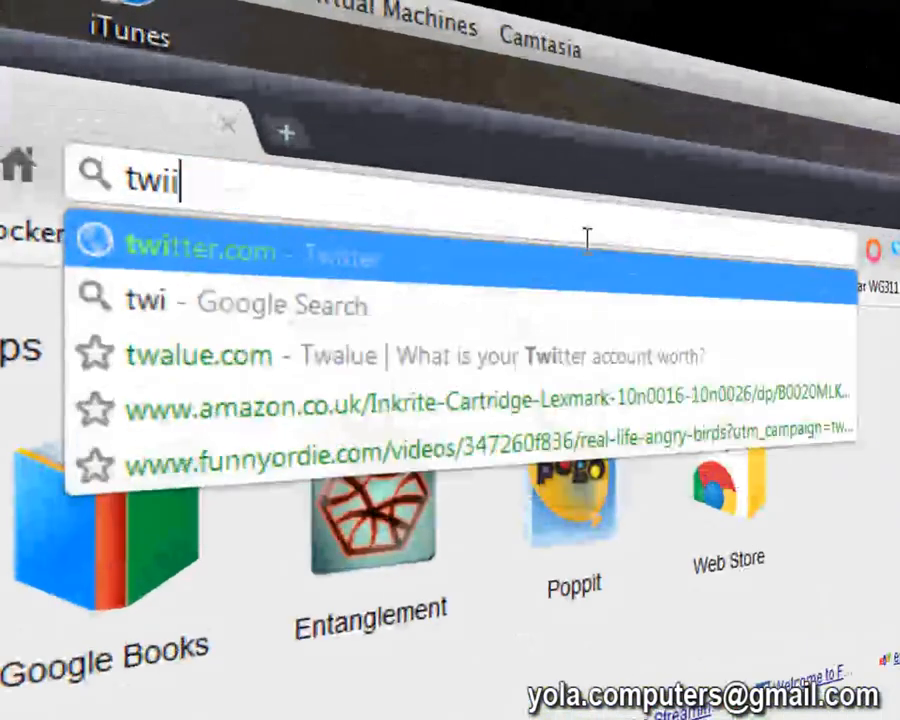
pyautogui.press('Backspace')
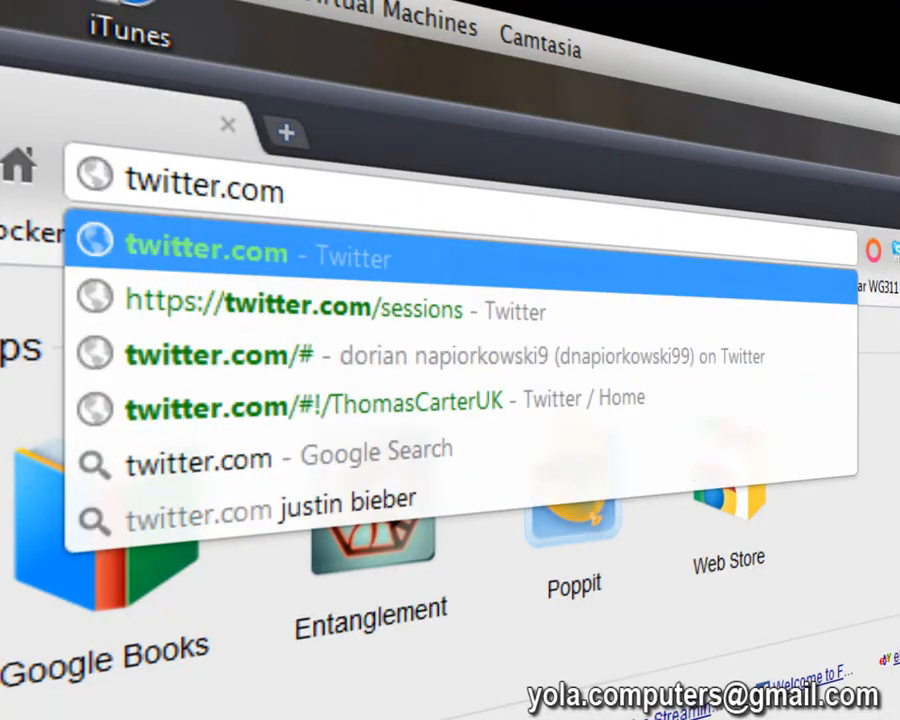
pyautogui.write('/T')
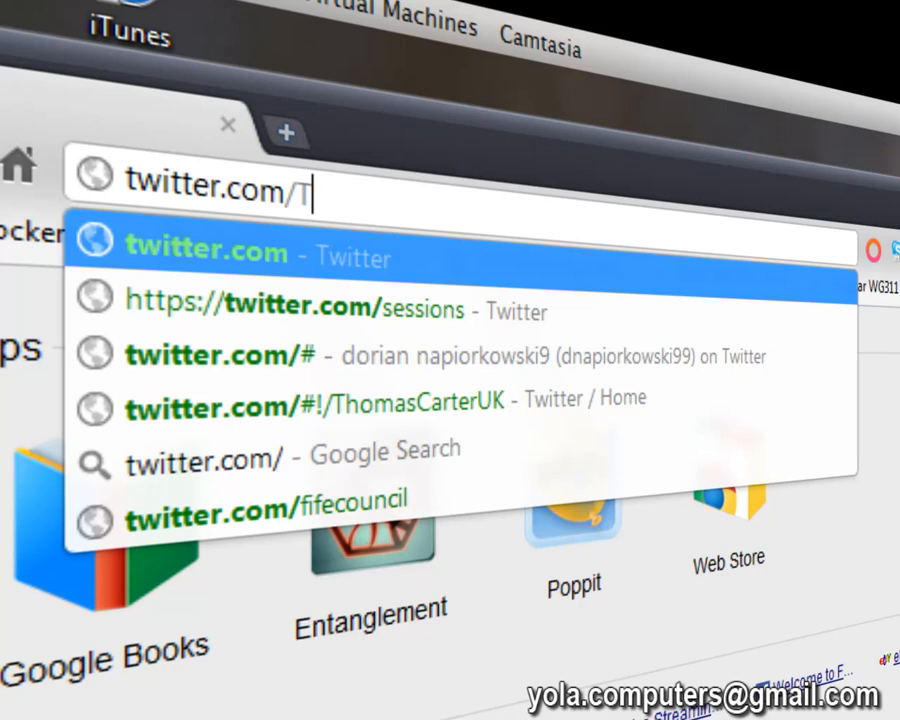
pyautogui.write('homasCarter')
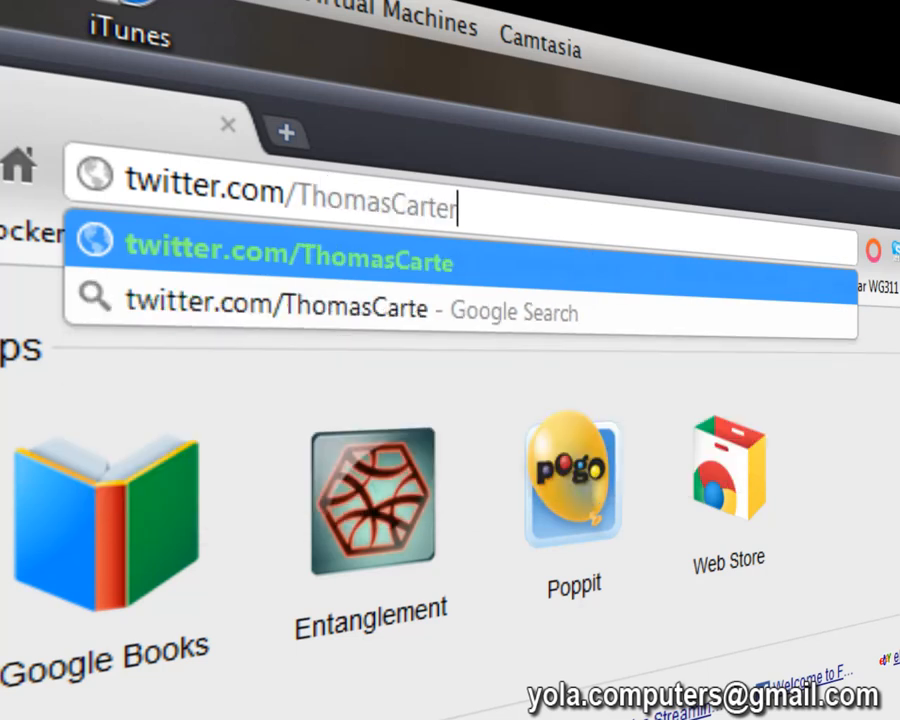
pyautogui.write('UK')
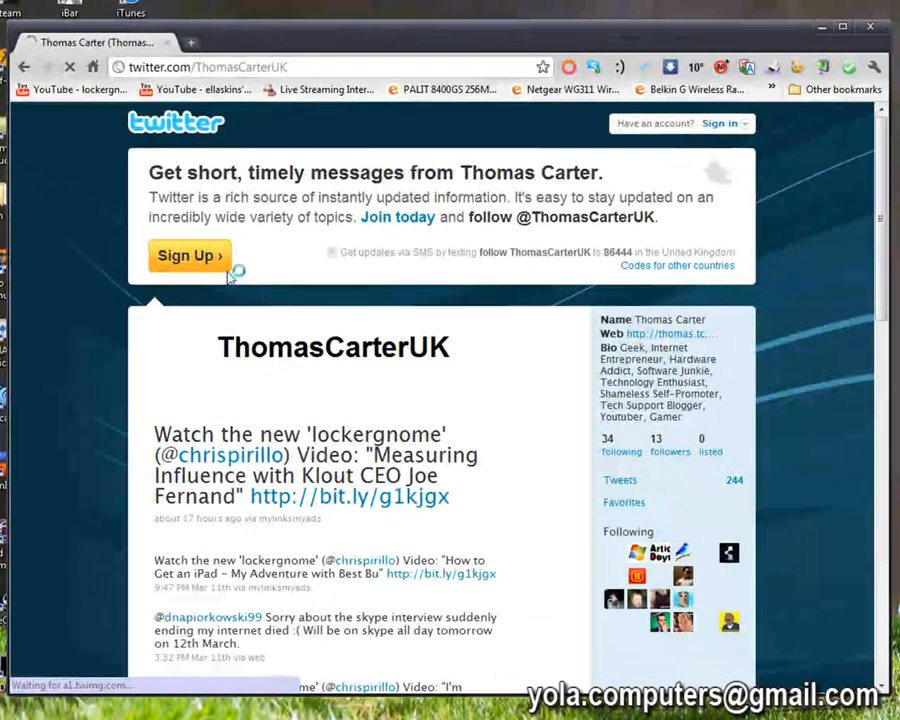
pyautogui.scroll(-3)
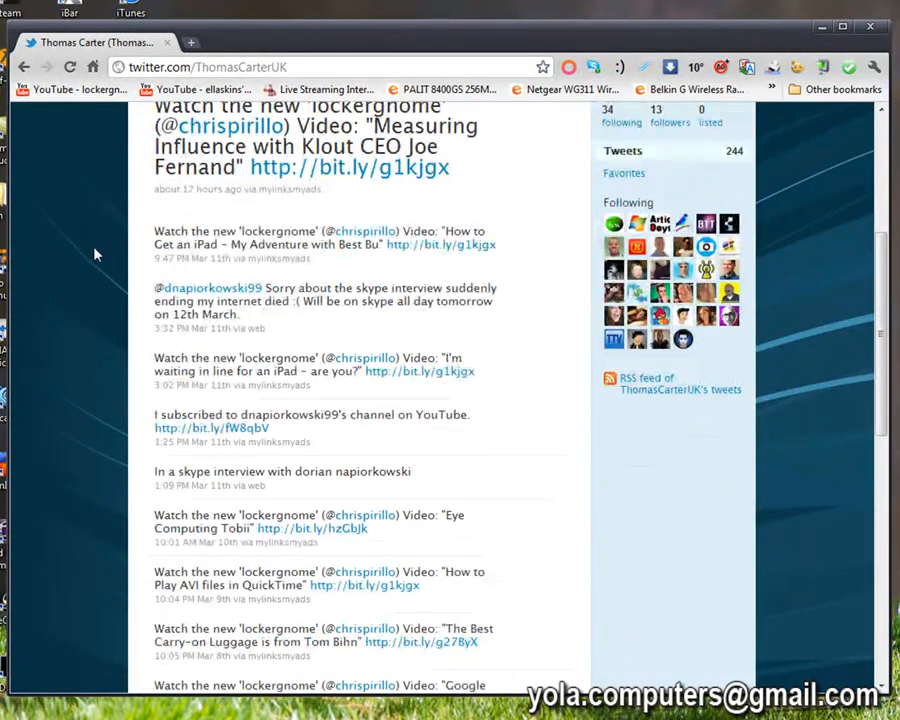
pyautogui.scroll(-3)
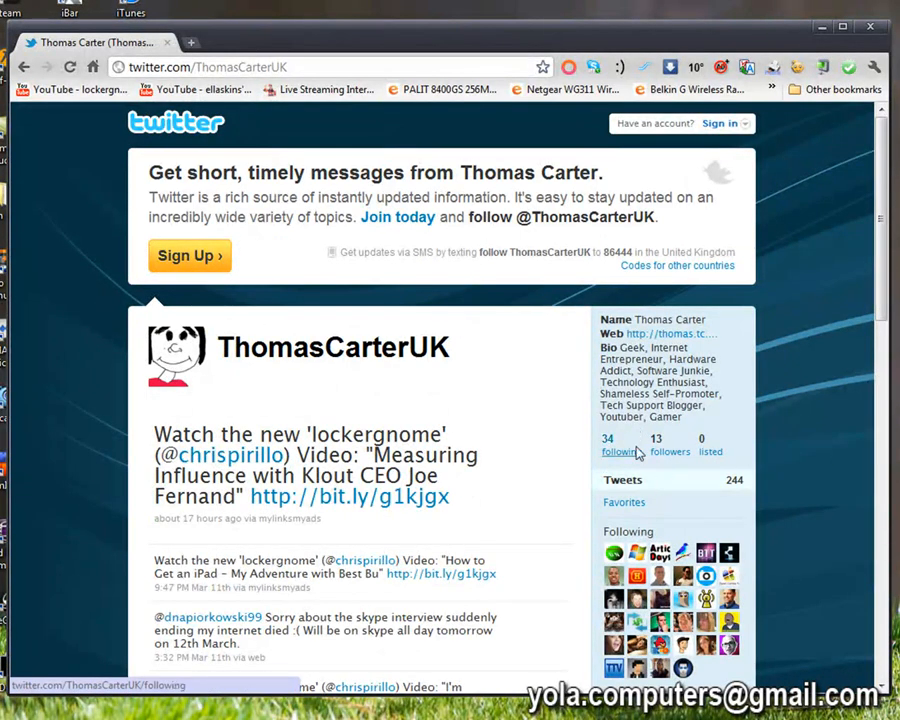
pyautogui.moveTo(310, 48)
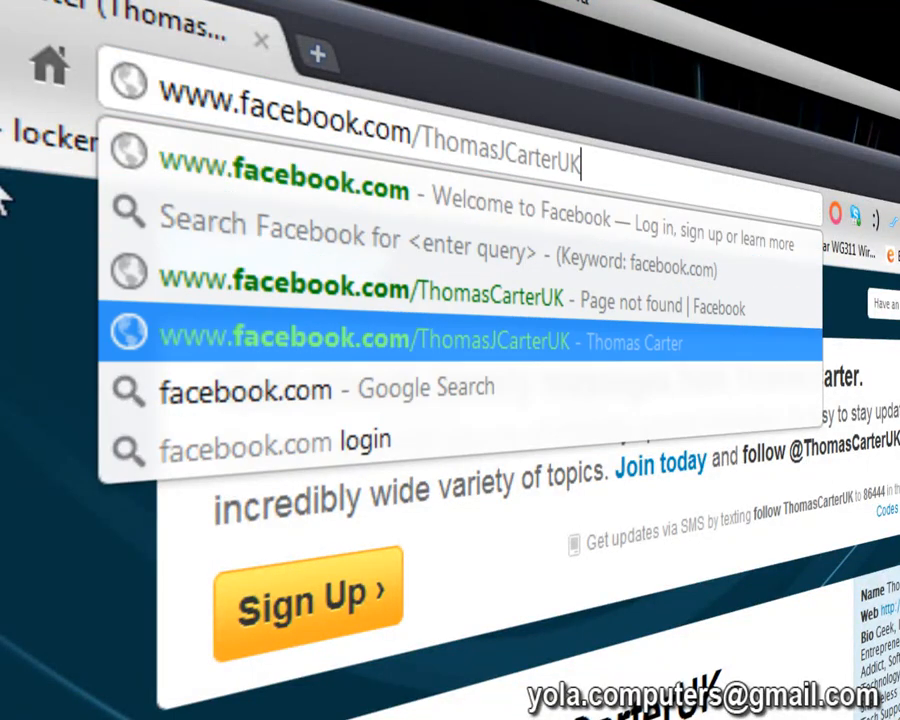
pyautogui.click(390, 340)
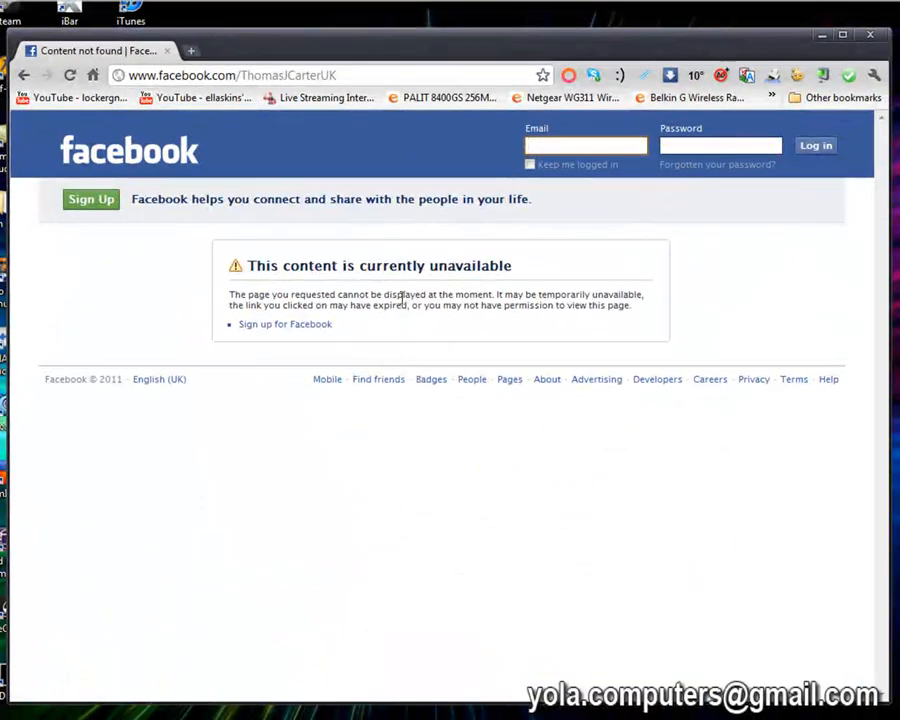
pyautogui.click(592, 144)
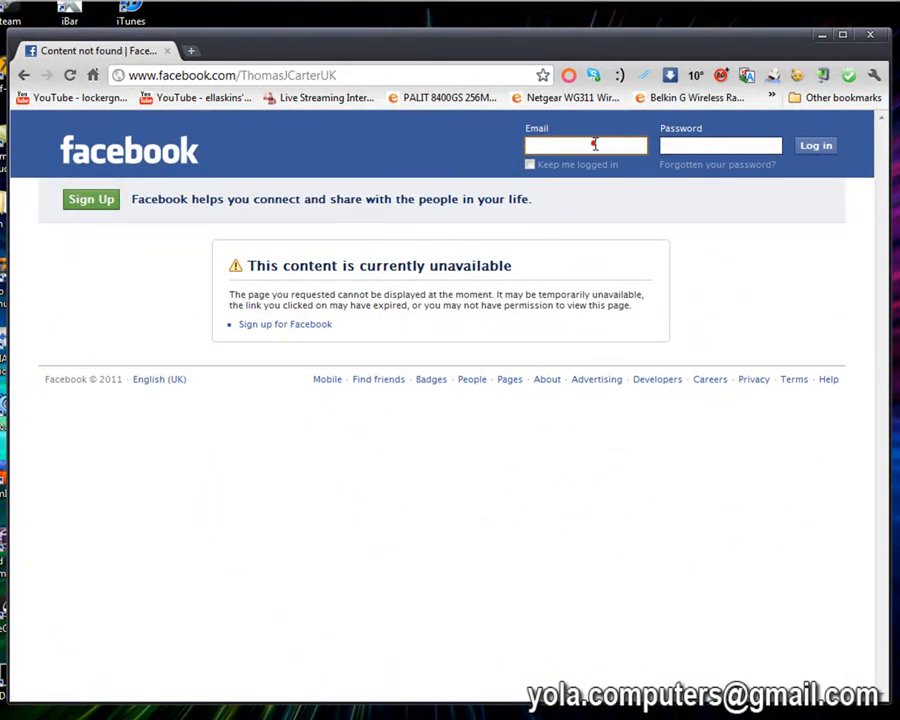
pyautogui.write('yola.compu')
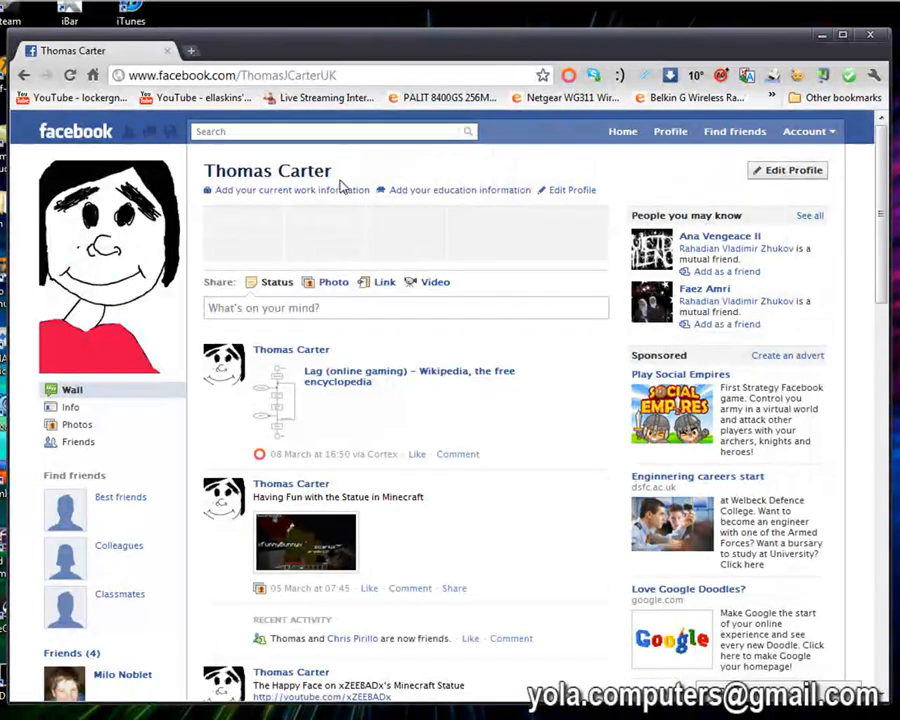
pyautogui.scroll(-3)
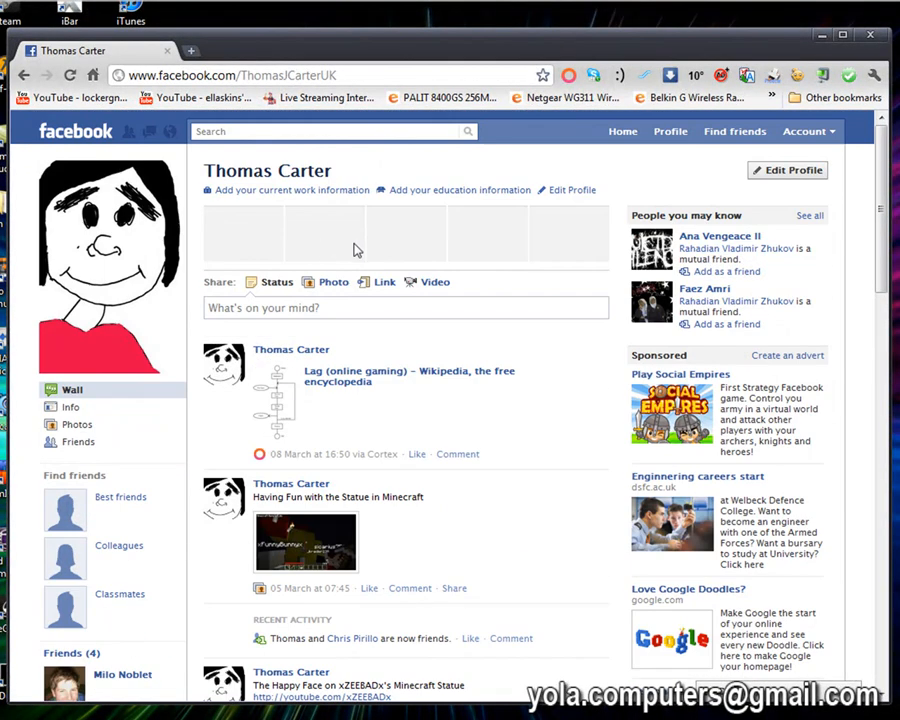
pyautogui.moveTo(504, 244)
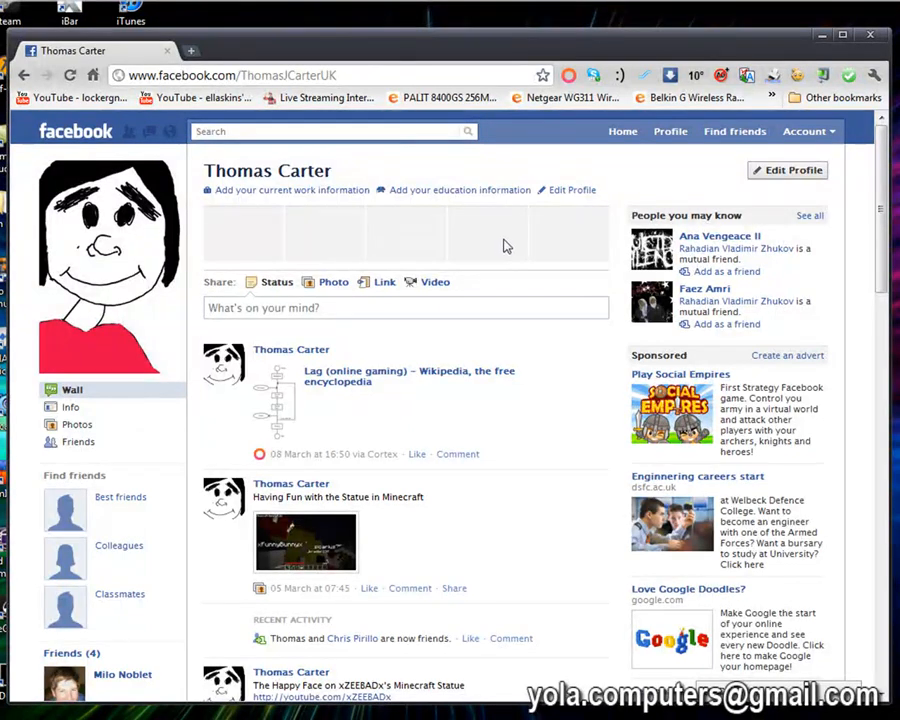